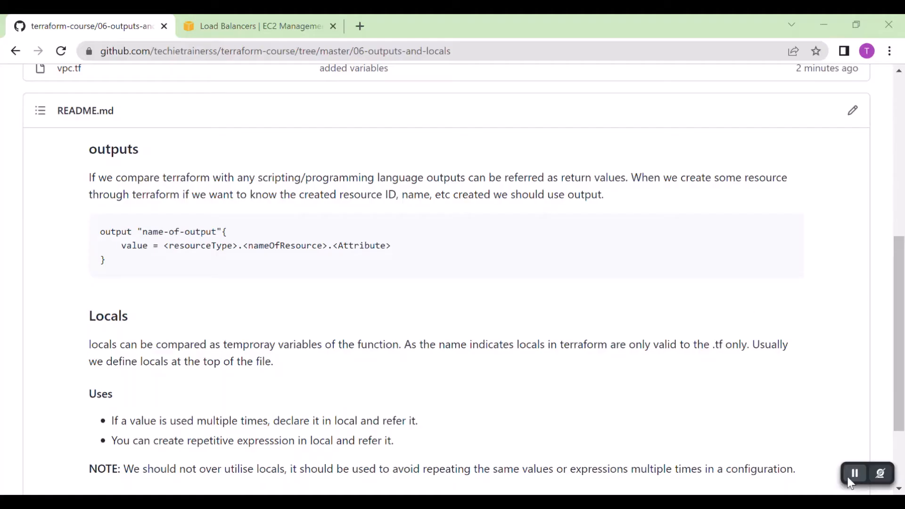
mouse_move(475, 371)
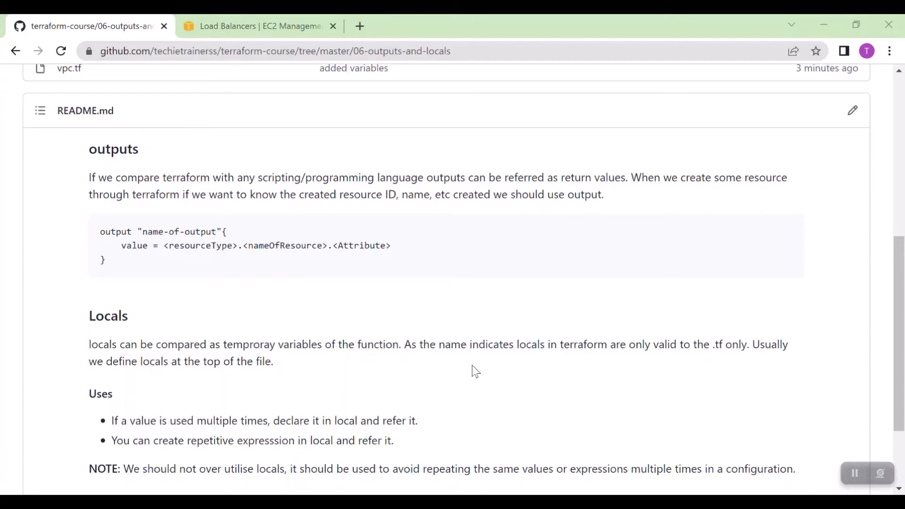
mouse_move(460, 373)
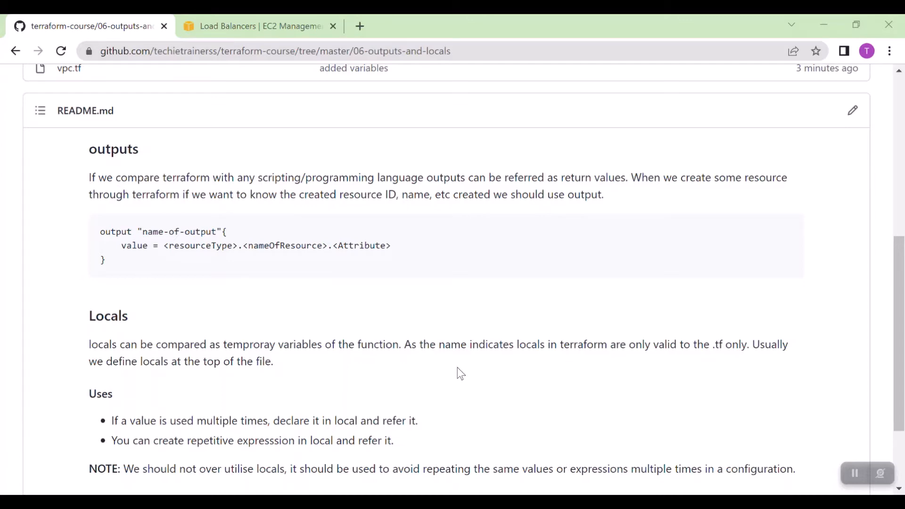
Step: Leave the GitHub outputs-and-locals README and switch to the Visual Studio Code - Insiders window
scroll(up, 3)
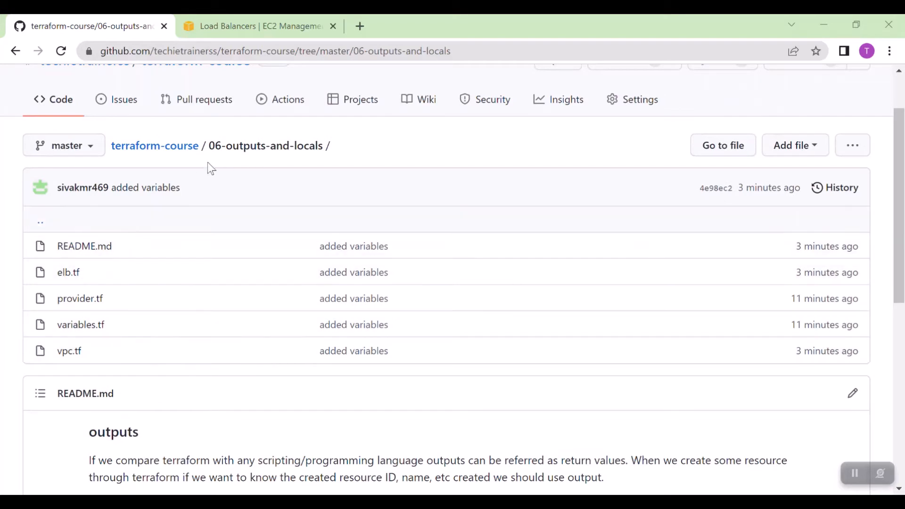
mouse_move(176, 324)
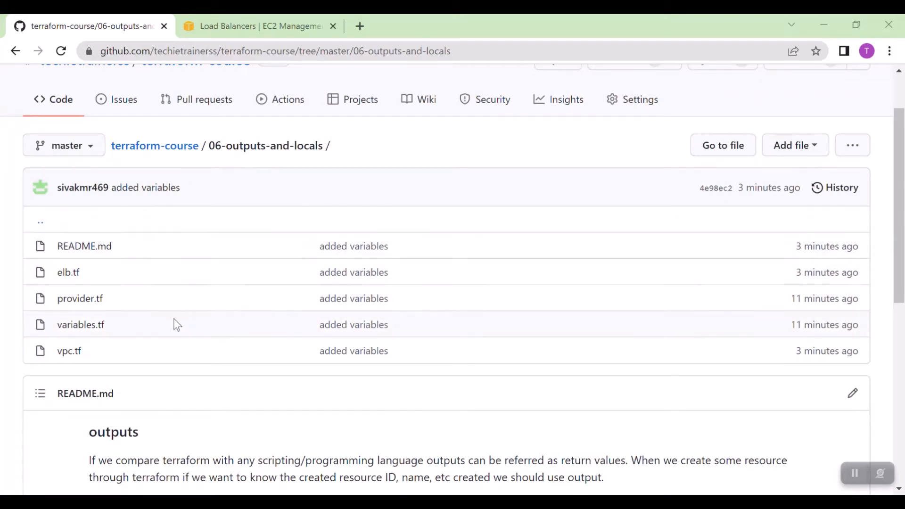
key(alt+tab)
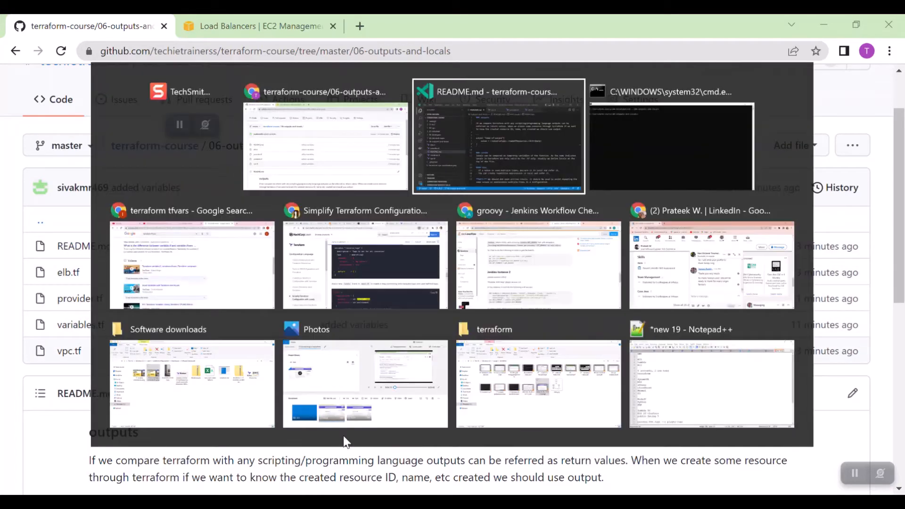
click(499, 136)
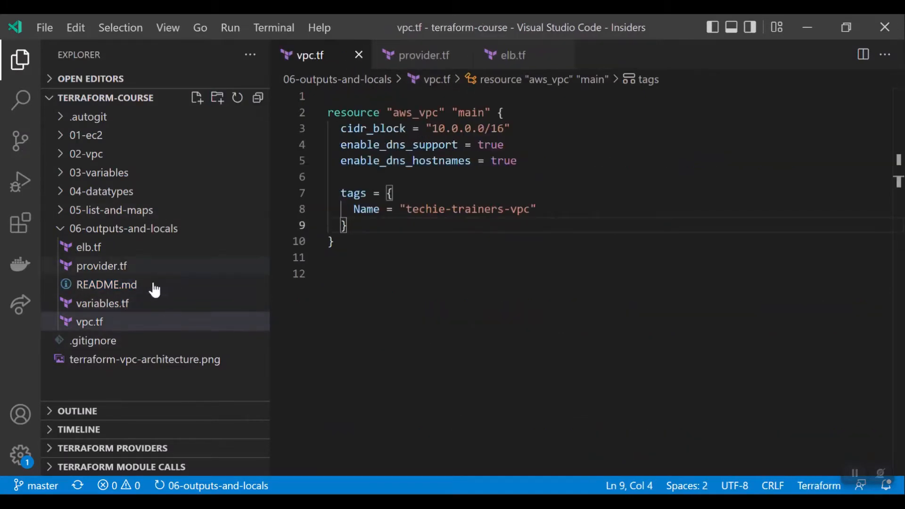
Step: Review the aws_vpc resource in vpc.tf, then go back to the browser
click(102, 265)
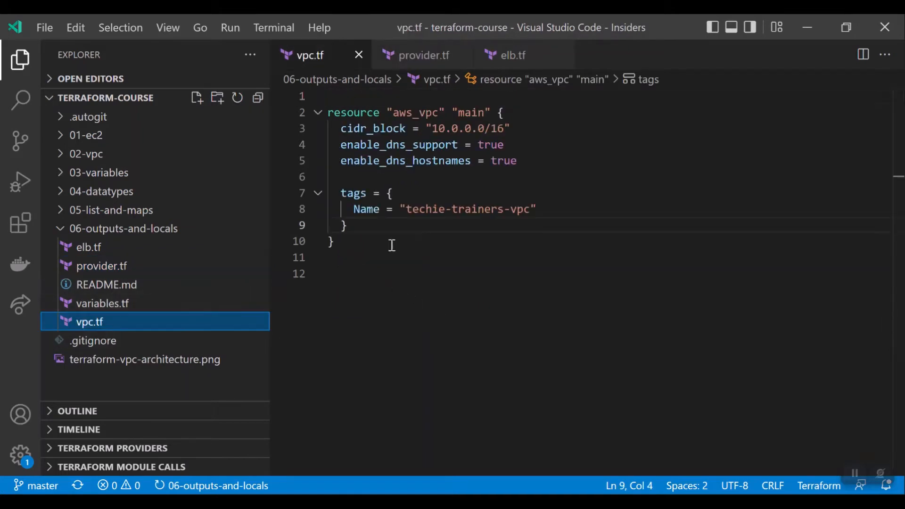
click(331, 242)
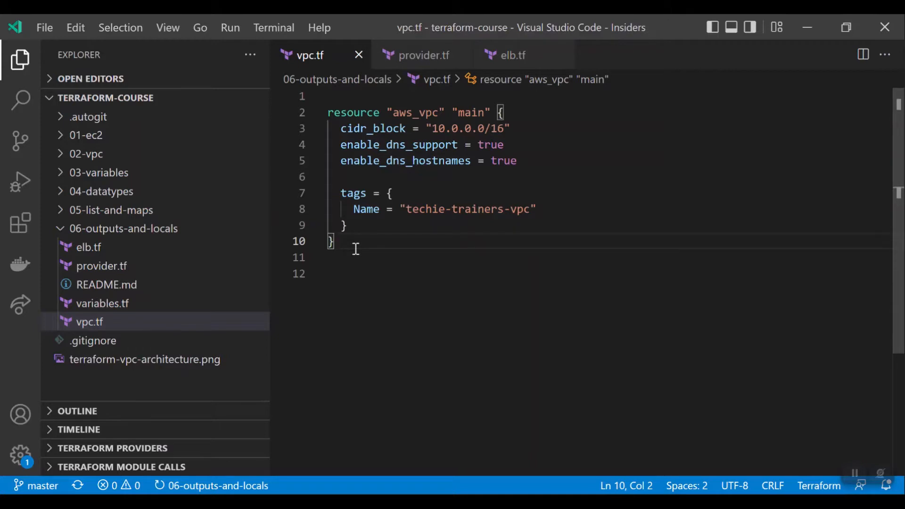
key(alt+tab)
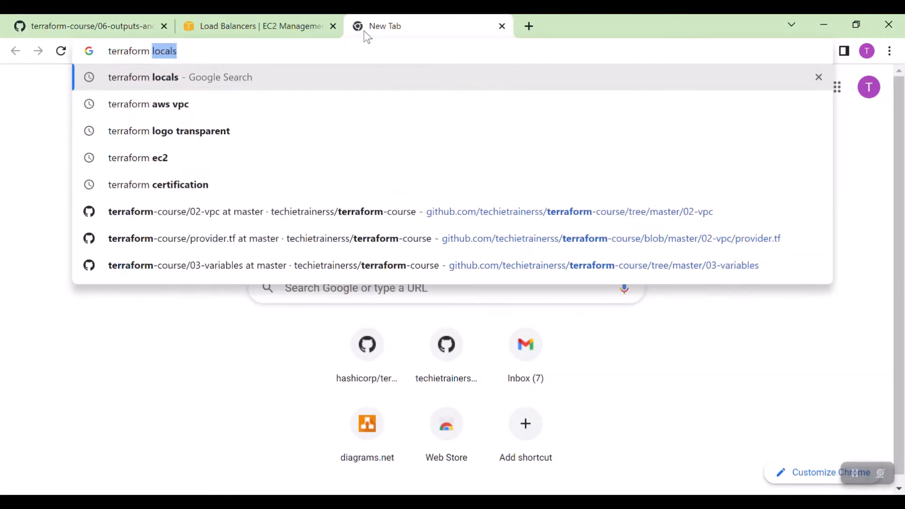
Step: Search 'terraform aws vpc' and read the Registry aws_vpc example usage, arguments and attributes
click(148, 103)
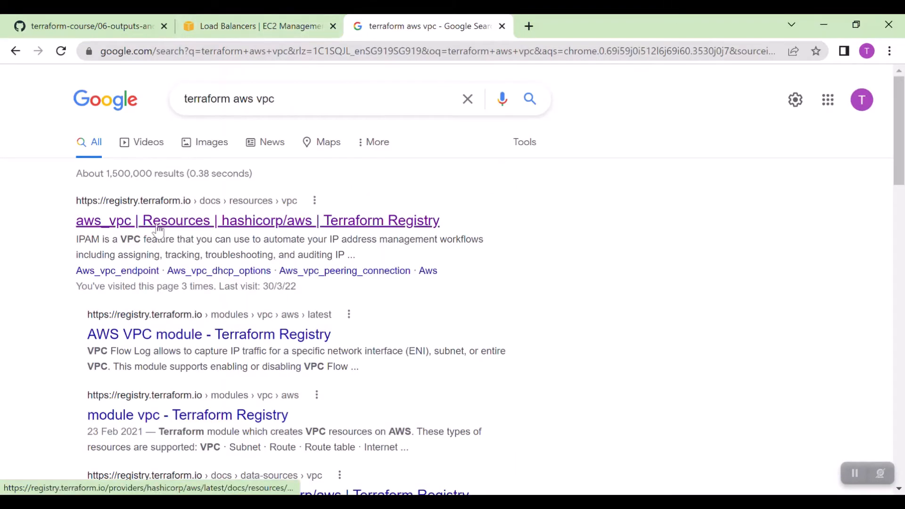
click(257, 220)
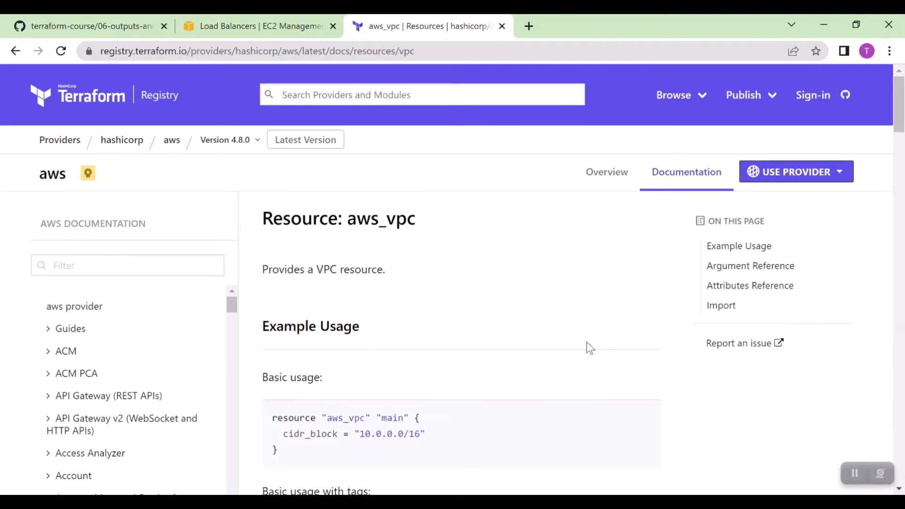
scroll(down, 3)
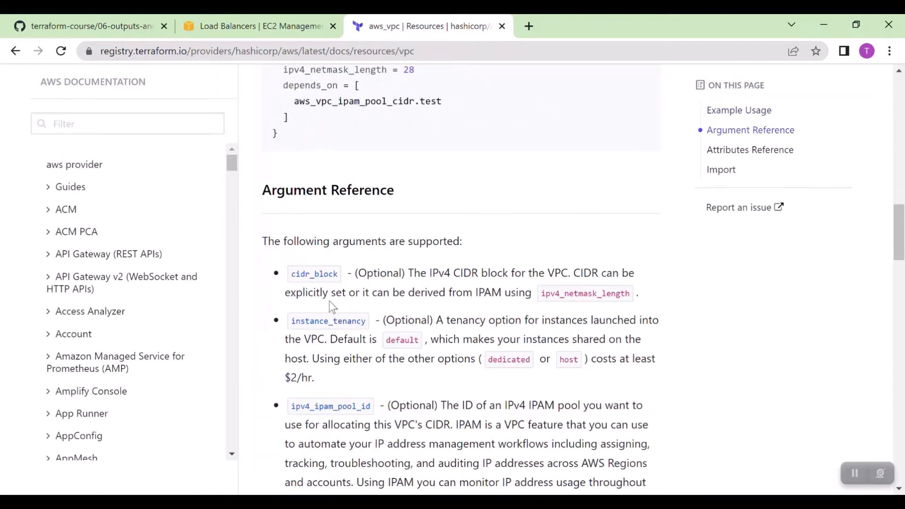
scroll(up, 3)
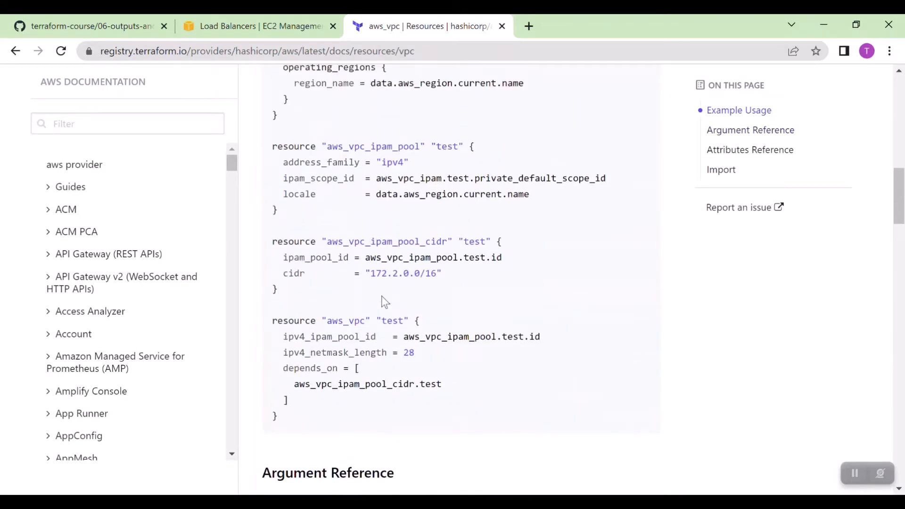
scroll(up, 3)
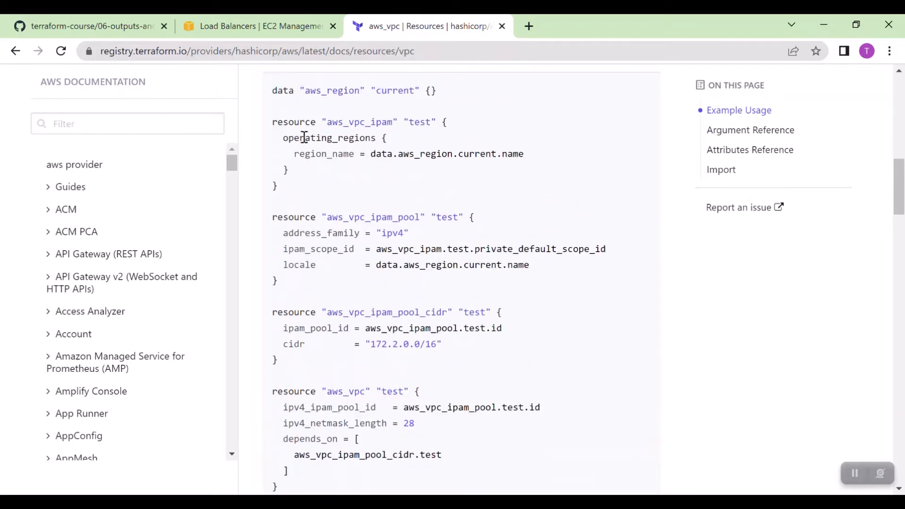
scroll(up, 3)
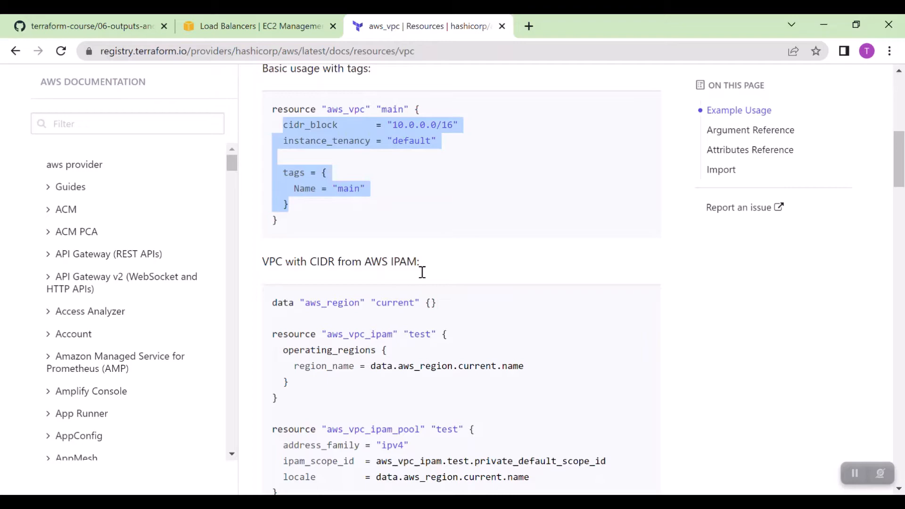
scroll(down, 3)
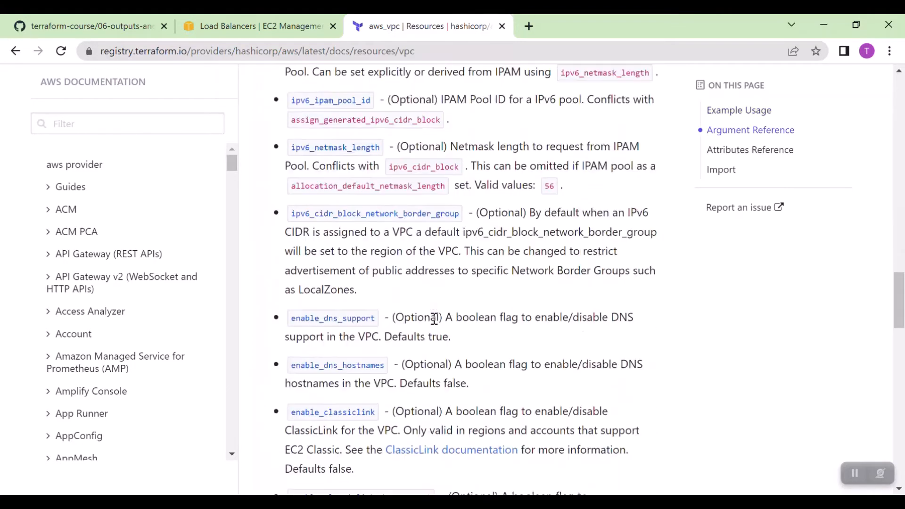
scroll(down, 3)
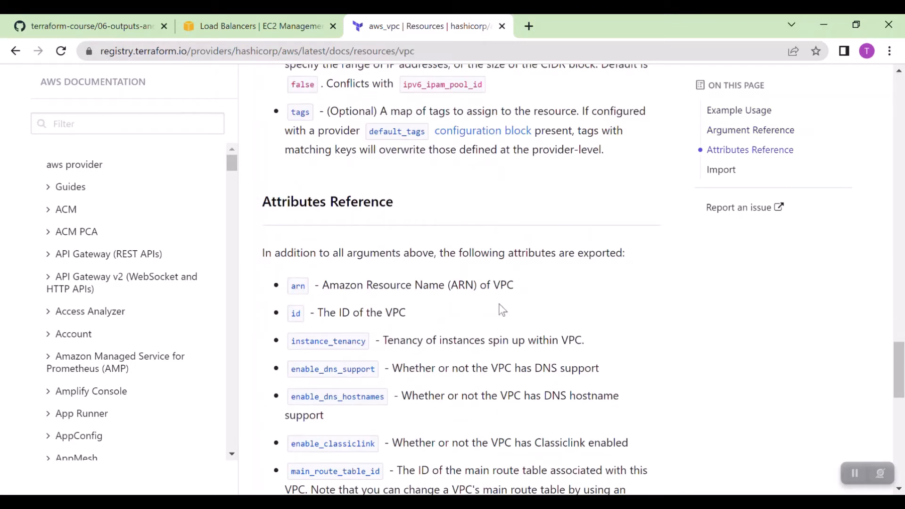
scroll(down, 3)
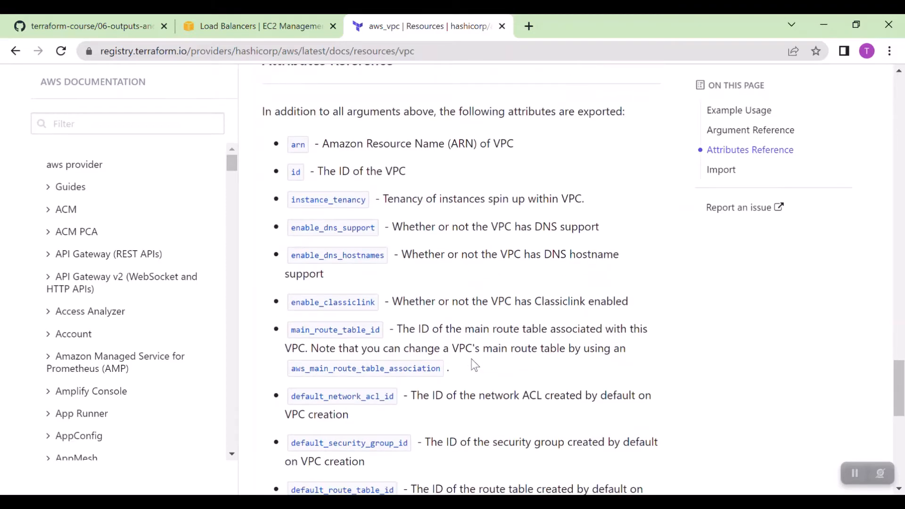
scroll(up, 3)
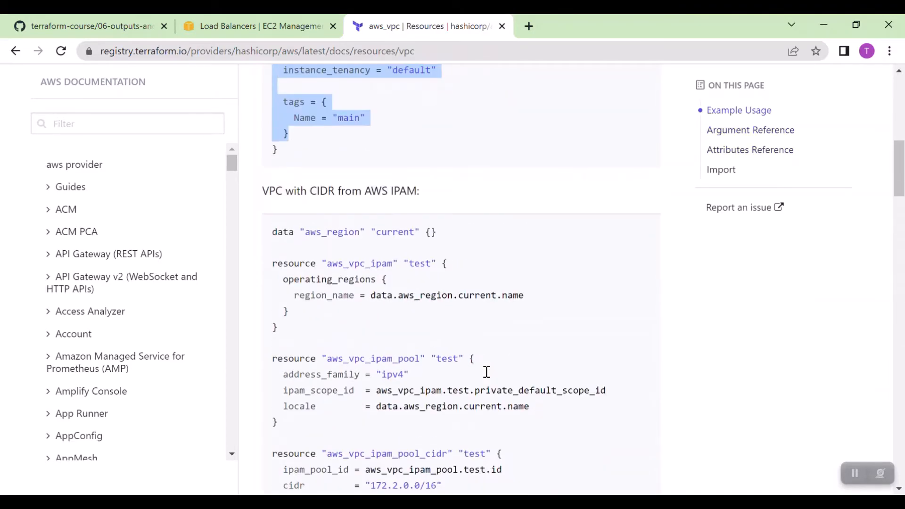
scroll(down, 3)
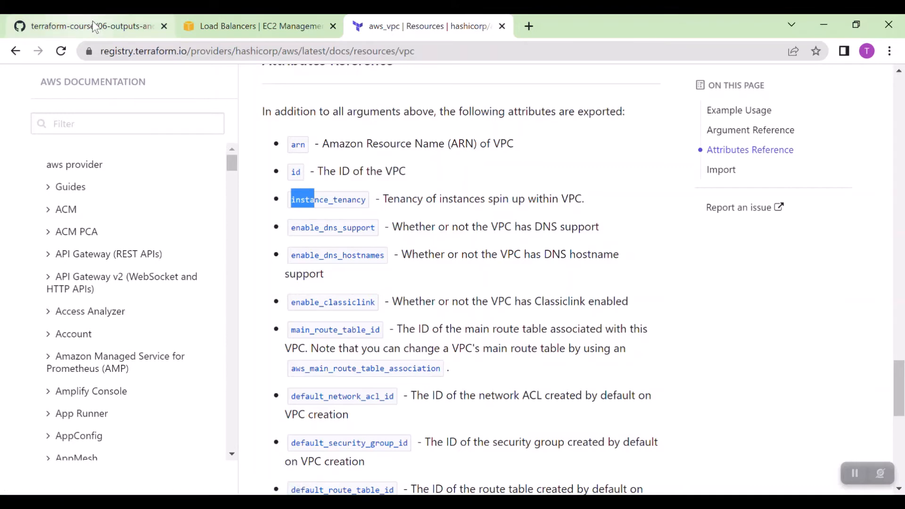
Step: Back on the GitHub README, highlight the output name and Attribute placeholder in the example
click(87, 25)
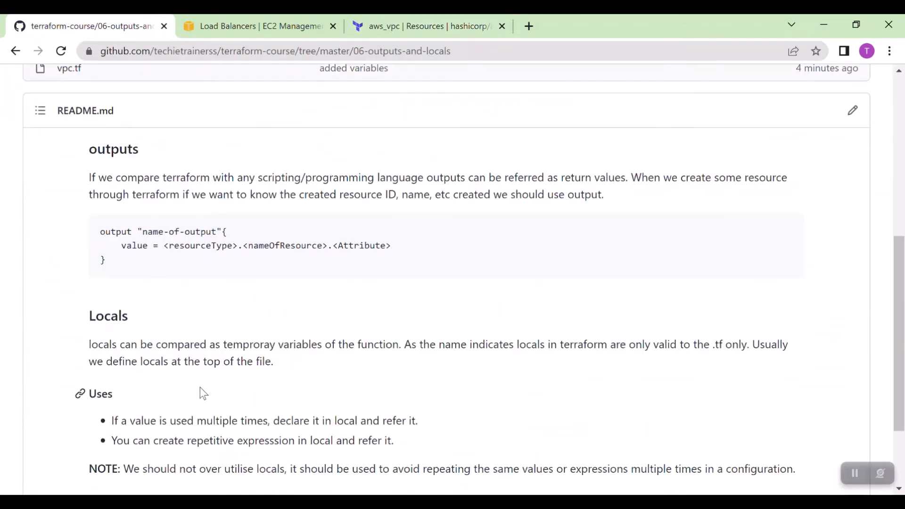
double_click(114, 232)
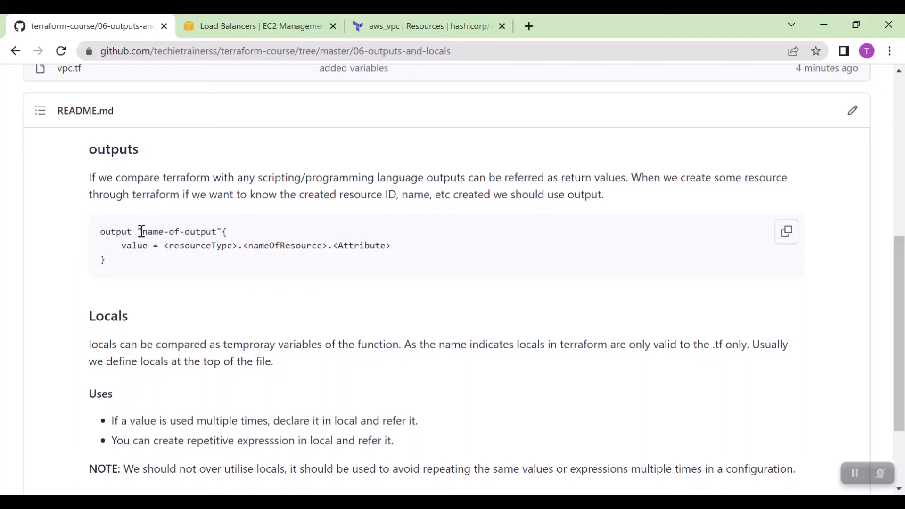
double_click(179, 231)
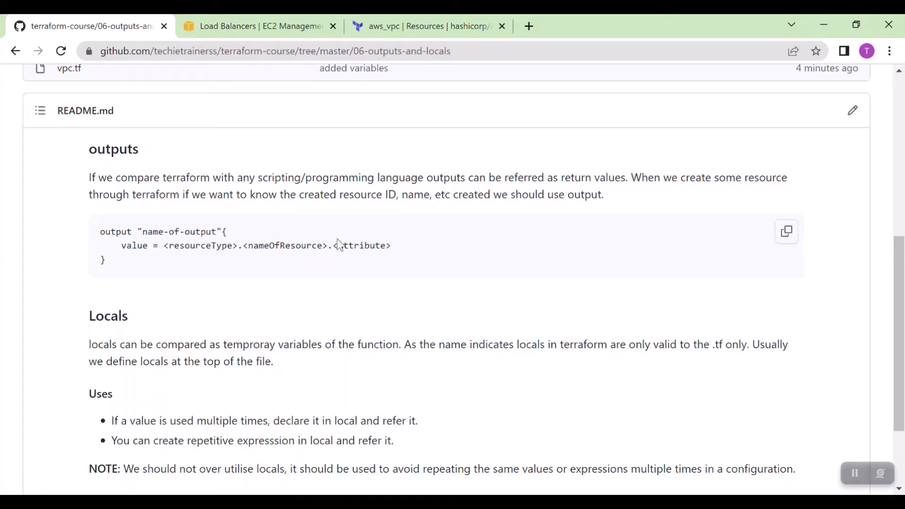
mouse_move(333, 248)
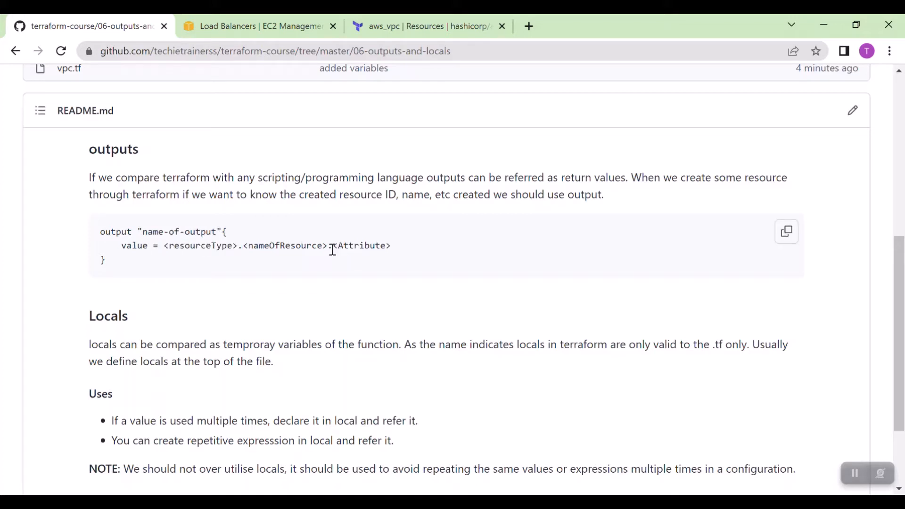
double_click(361, 245)
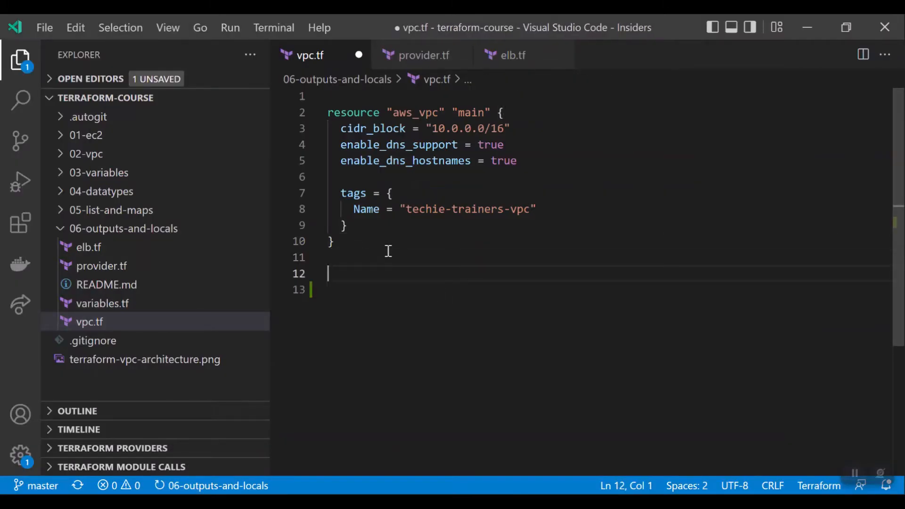
Step: Write output "vpcID" with value = aws_vpc.main.id in vpc.tf, checking exported attributes
key(ctrl+s)
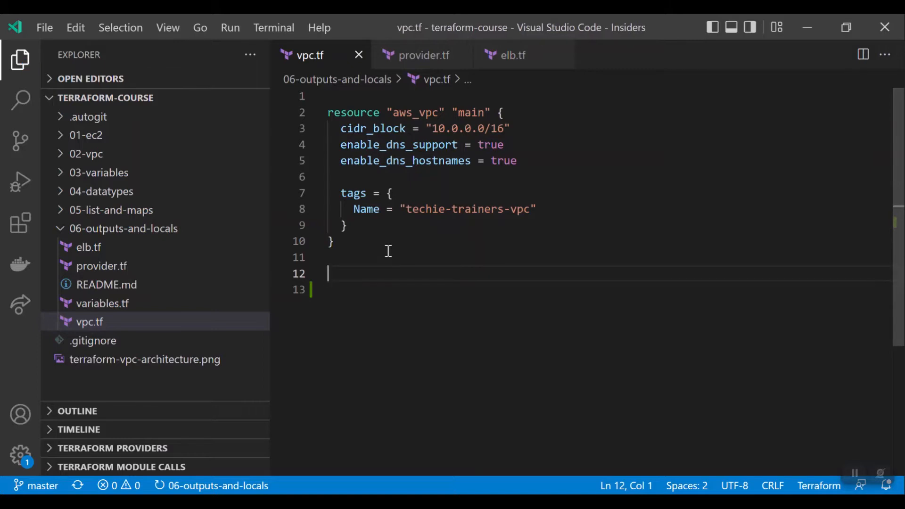
text(output)
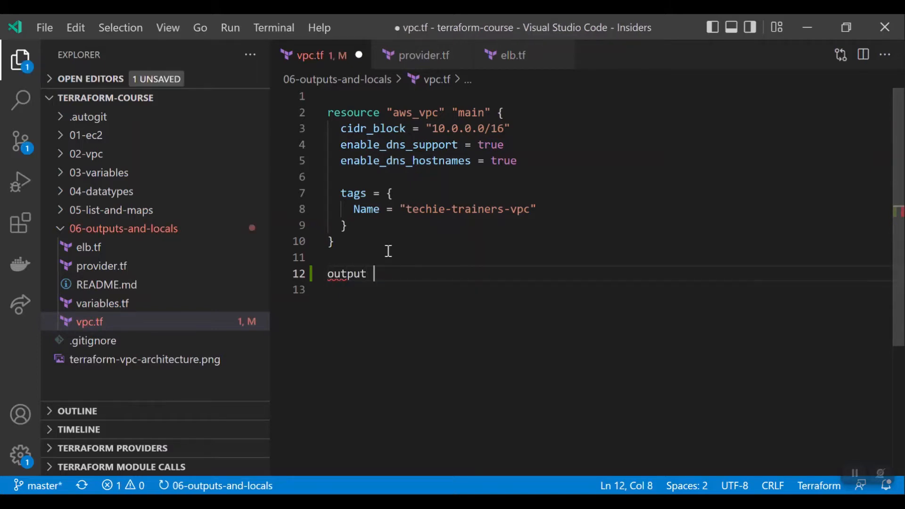
text("")
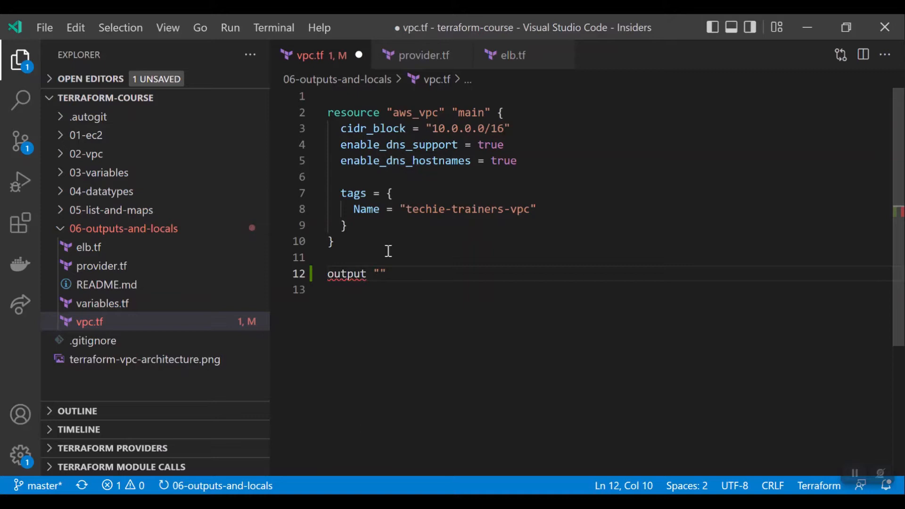
text(vpcID)
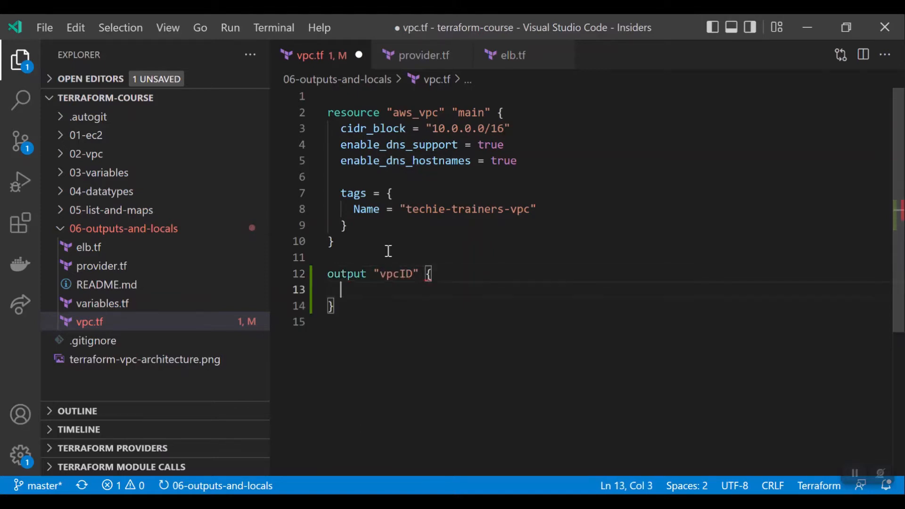
text(value =)
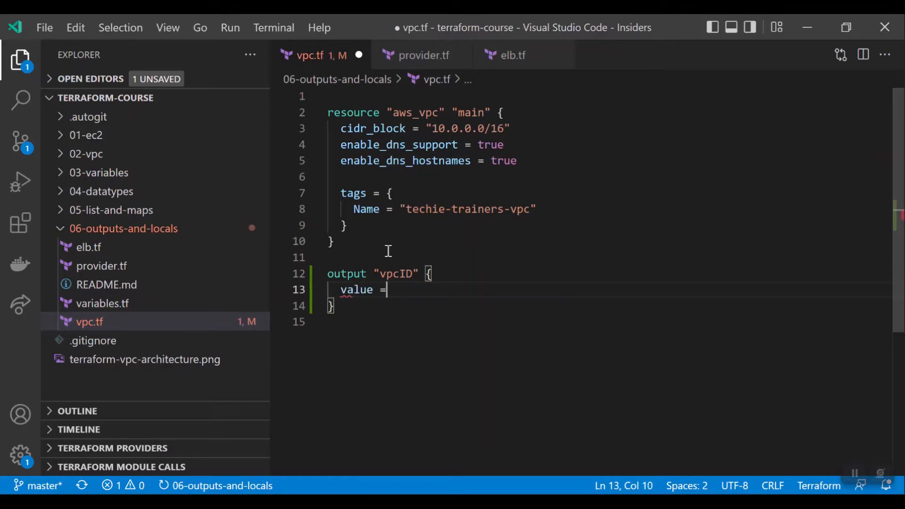
text(aws)
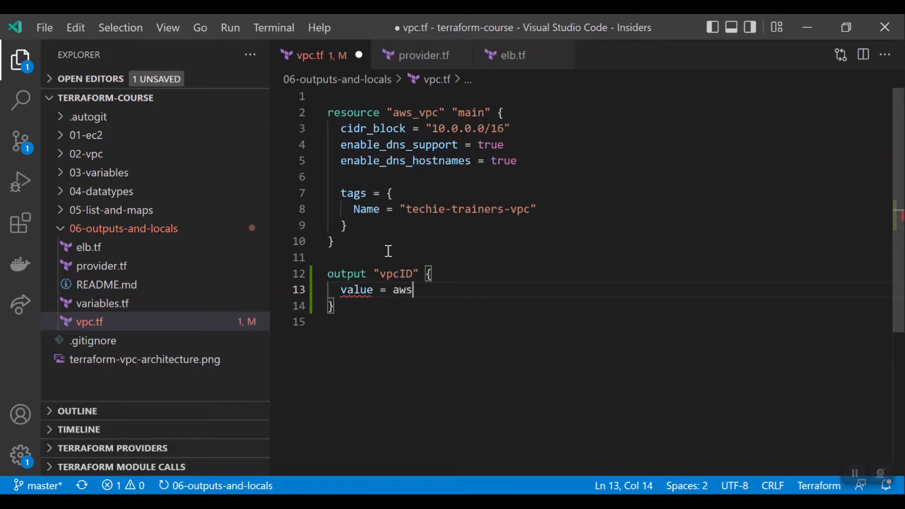
text(_vpc.)
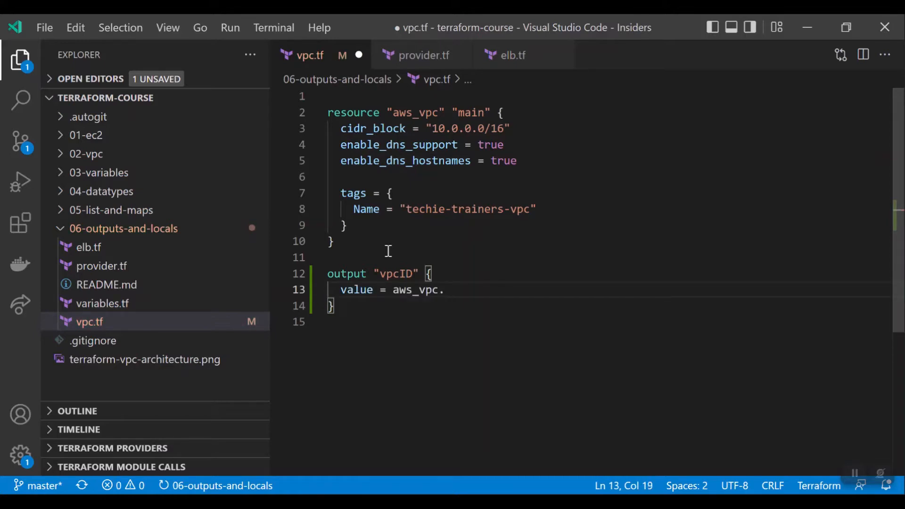
text(ma)
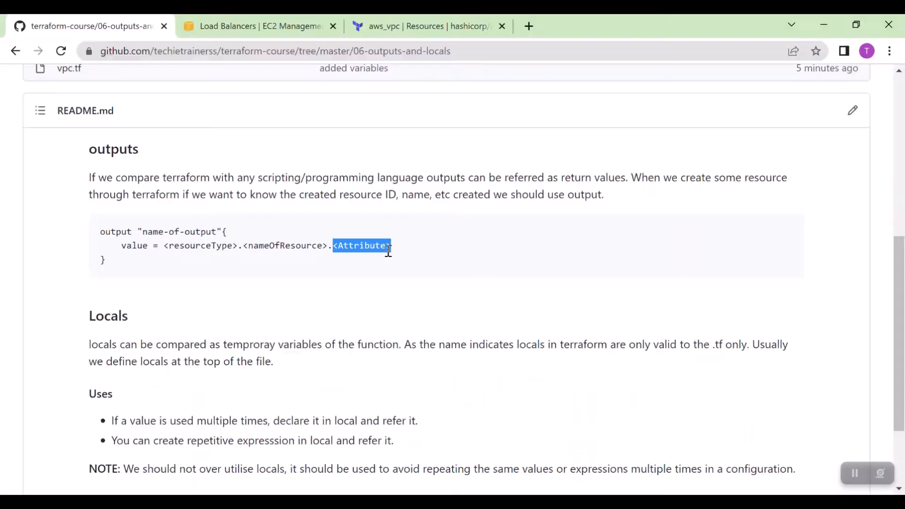
click(430, 26)
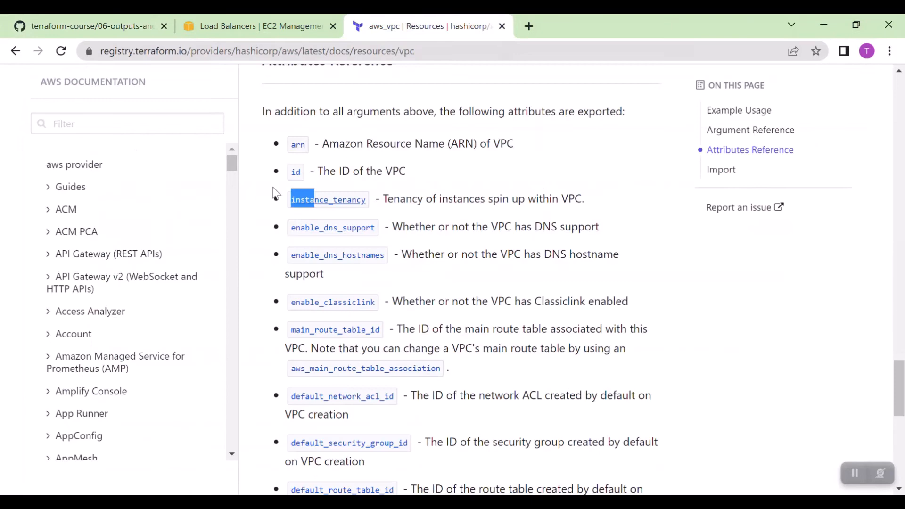
mouse_move(298, 144)
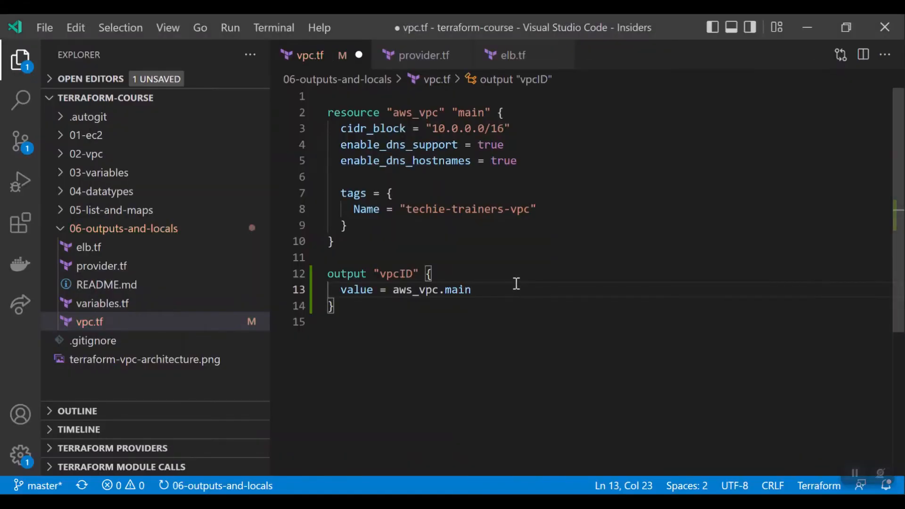
text(.id)
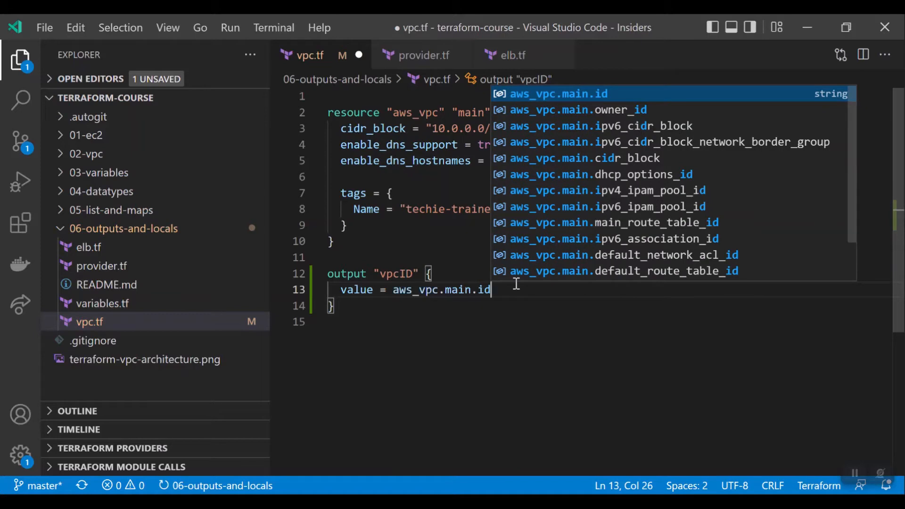
key(Escape)
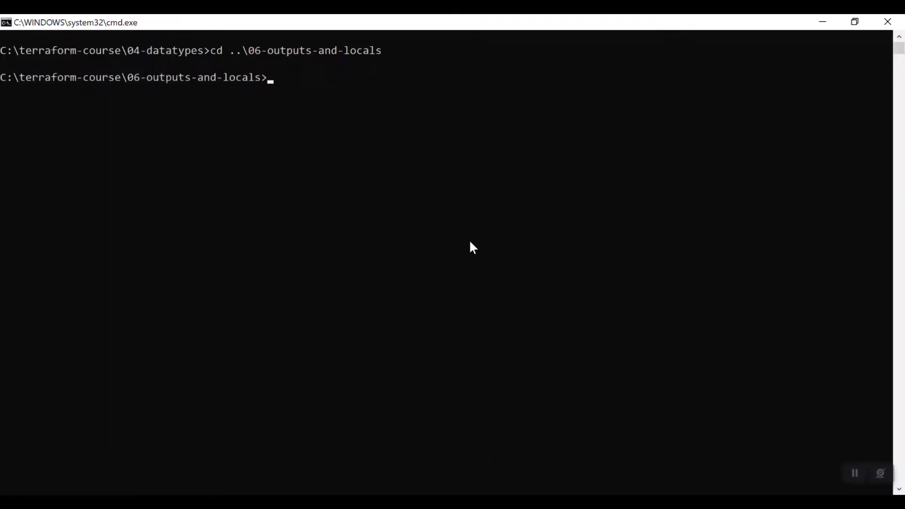
Step: Run terraform init in the 06-outputs-and-locals folder
text(terra)
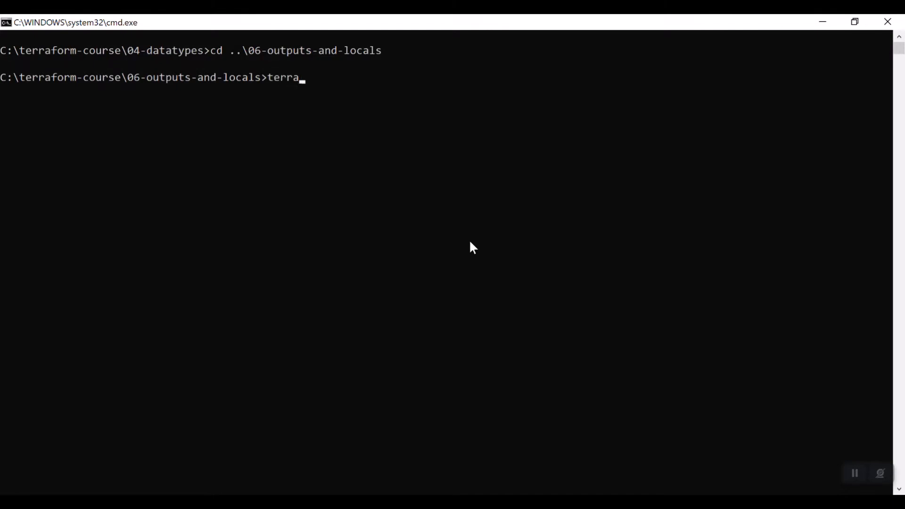
text(form in)
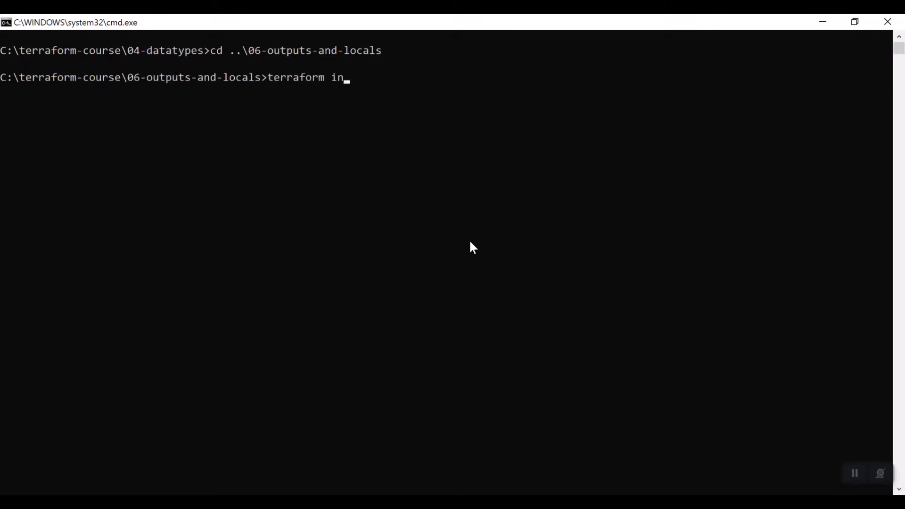
key(Return)
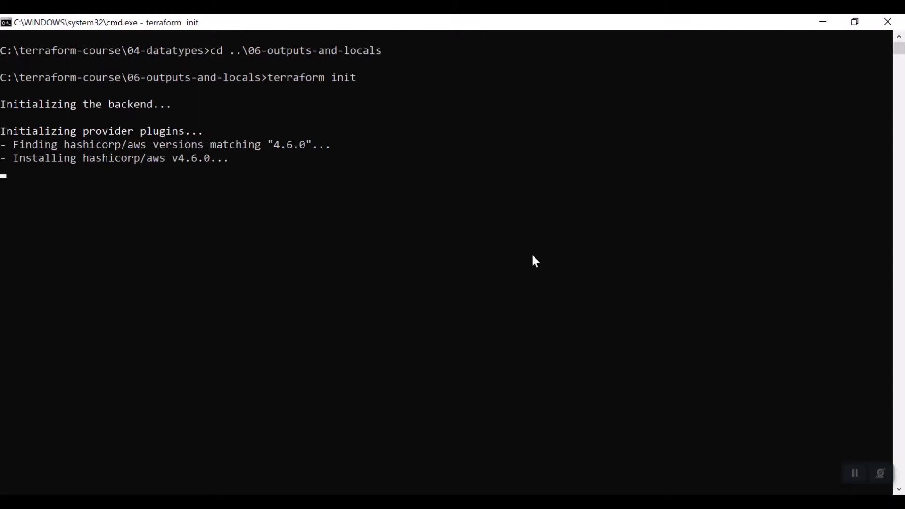
mouse_move(553, 260)
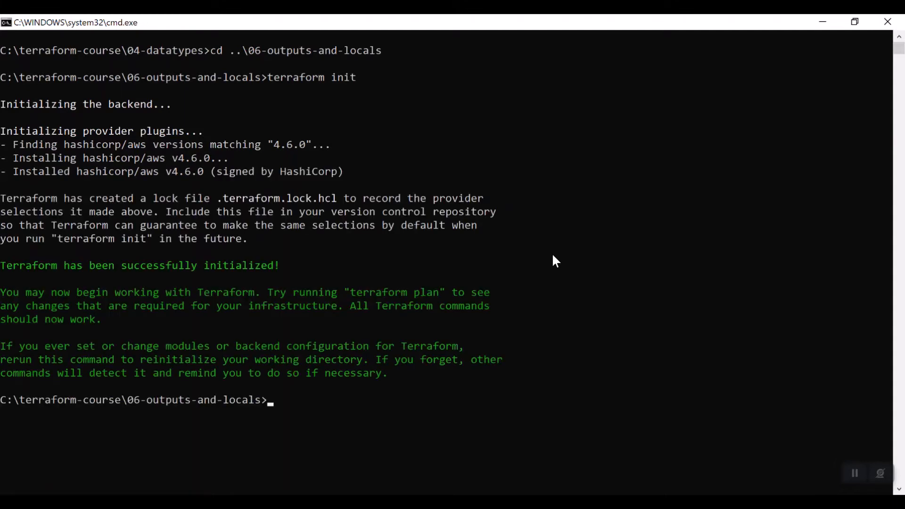
Step: Run terraform plan, showing 1 resource to add and the vpcID output
text(terraform)
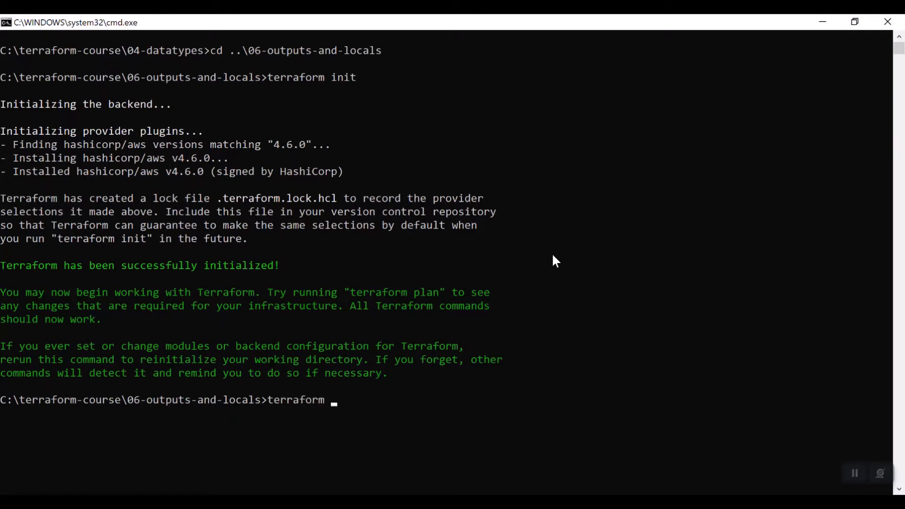
text(plan)
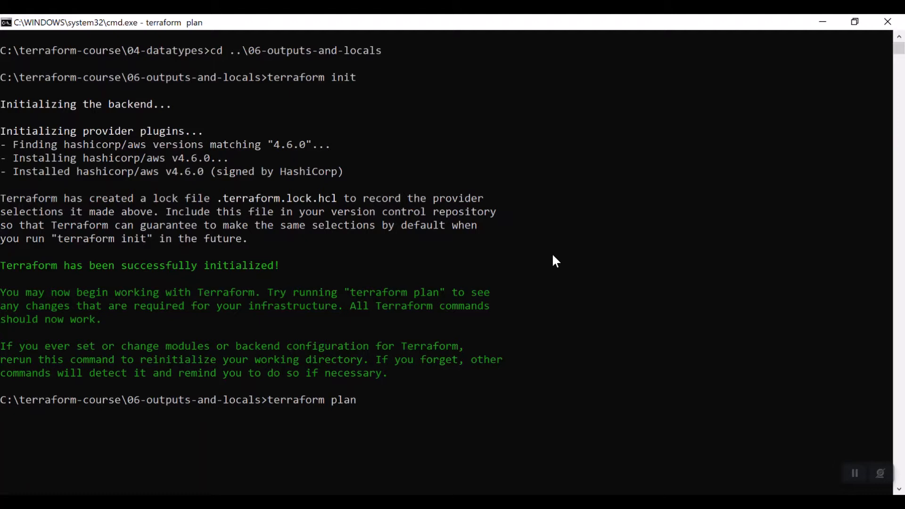
key(Return)
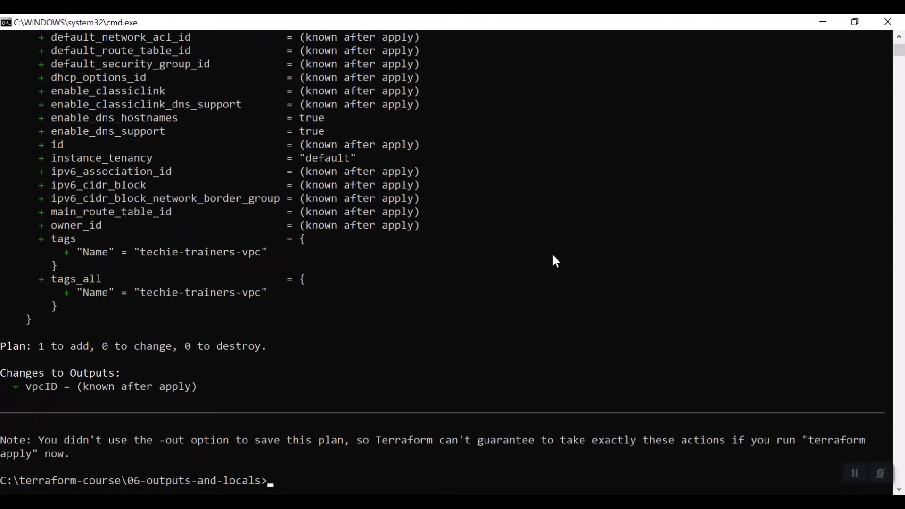
mouse_move(107, 391)
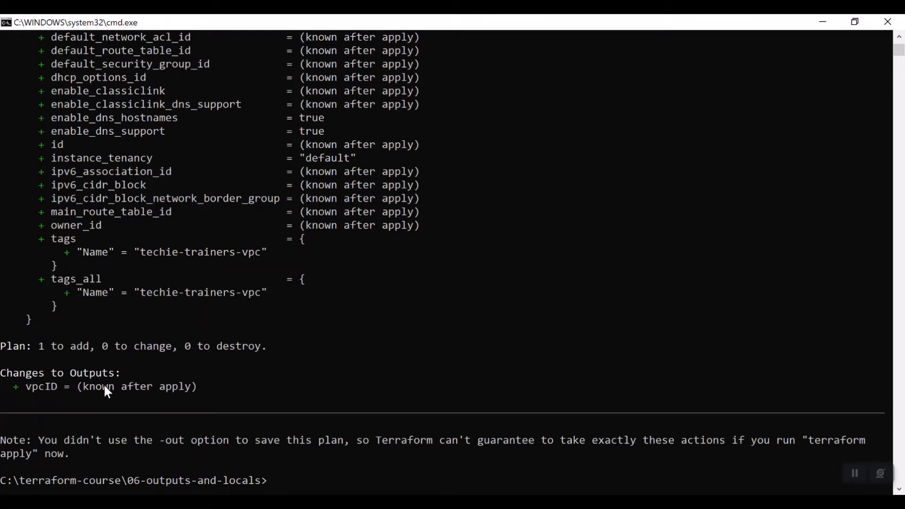
mouse_move(447, 397)
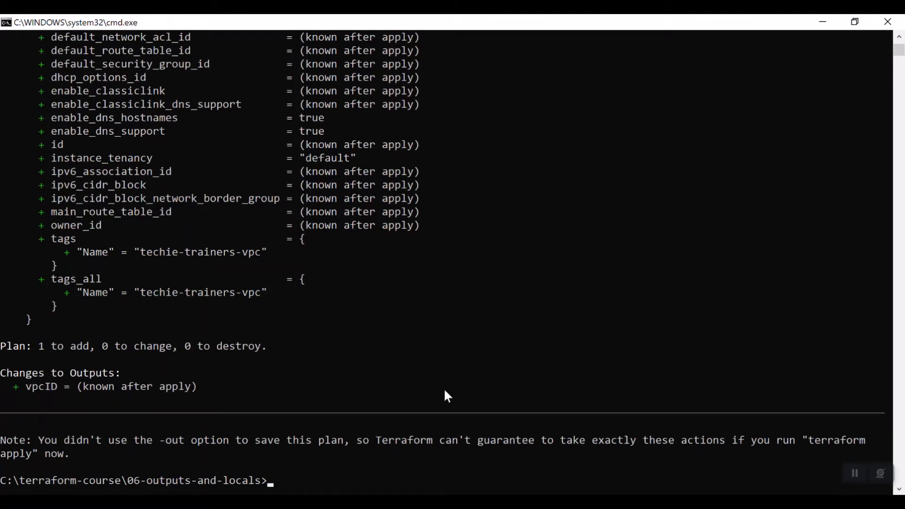
Step: Run terraform apply -auto-approve, check the printed vpcID value, and switch to the AWS console
text(terraform)
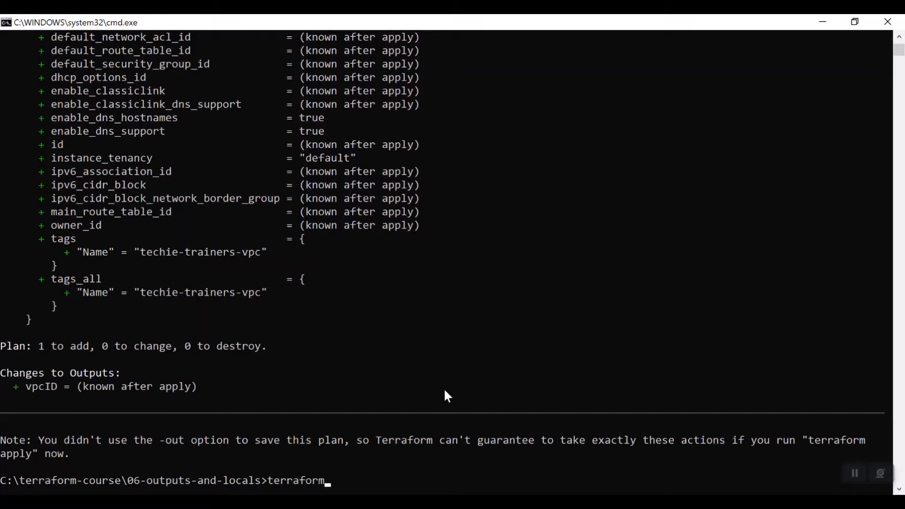
text(apply -auto)
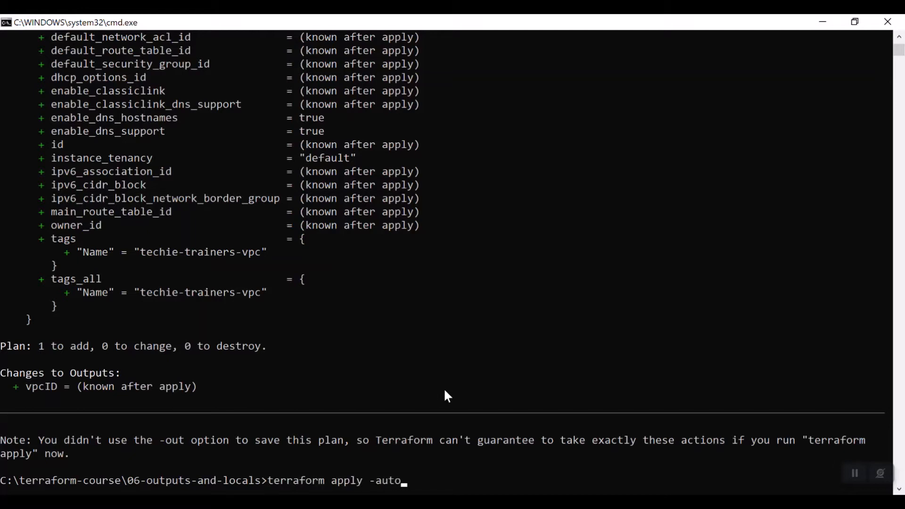
text(-approve)
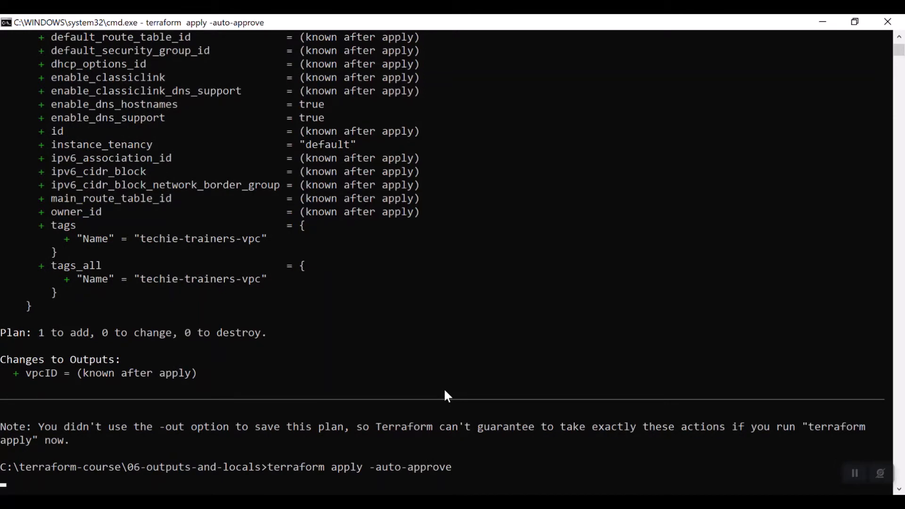
scroll(up, 3)
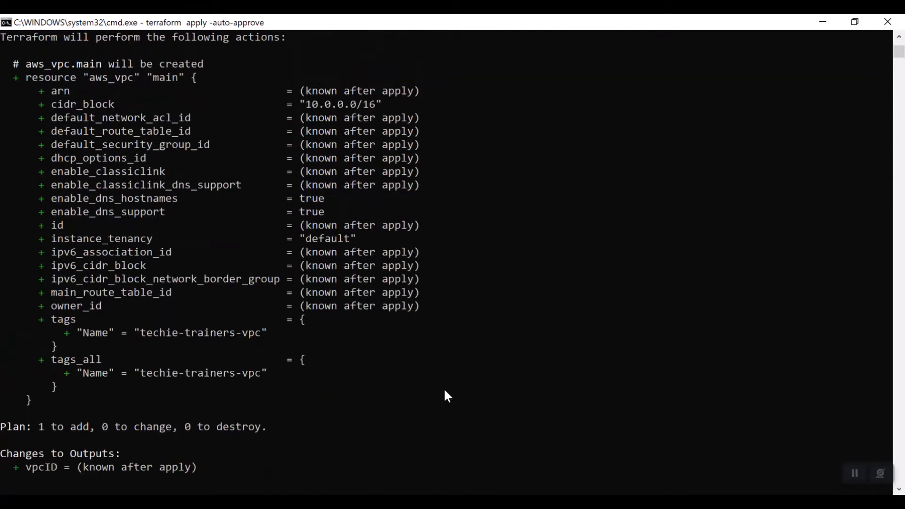
scroll(down, 3)
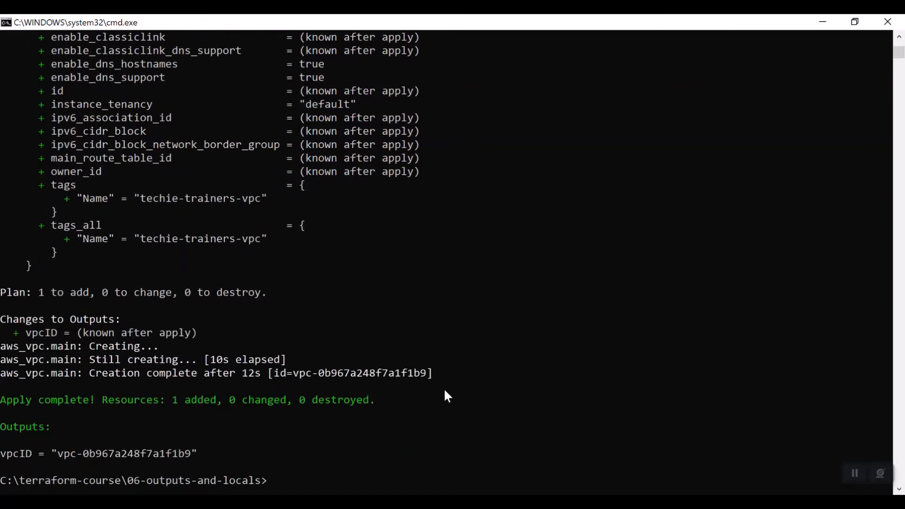
mouse_move(90, 465)
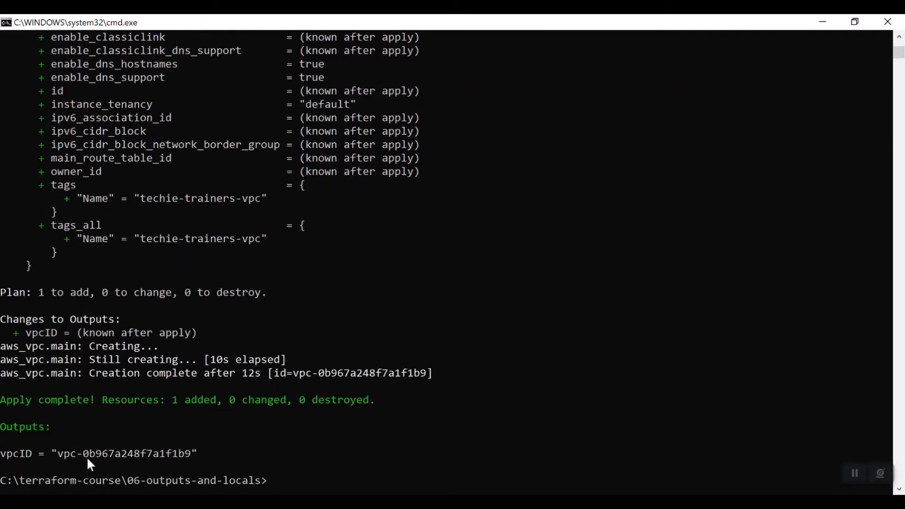
key(alt+tab)
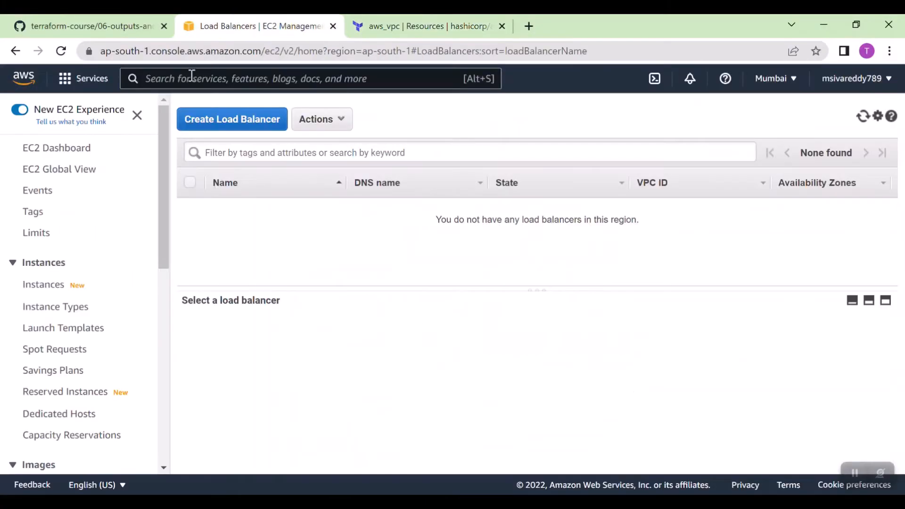
Step: Search 'vpc' in the AWS console and open the VPC service dashboard
text(vpc)
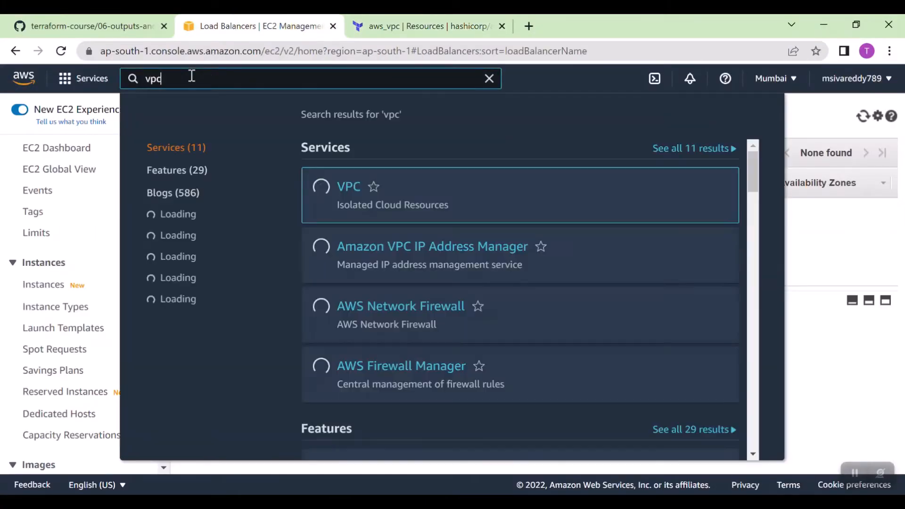
click(348, 186)
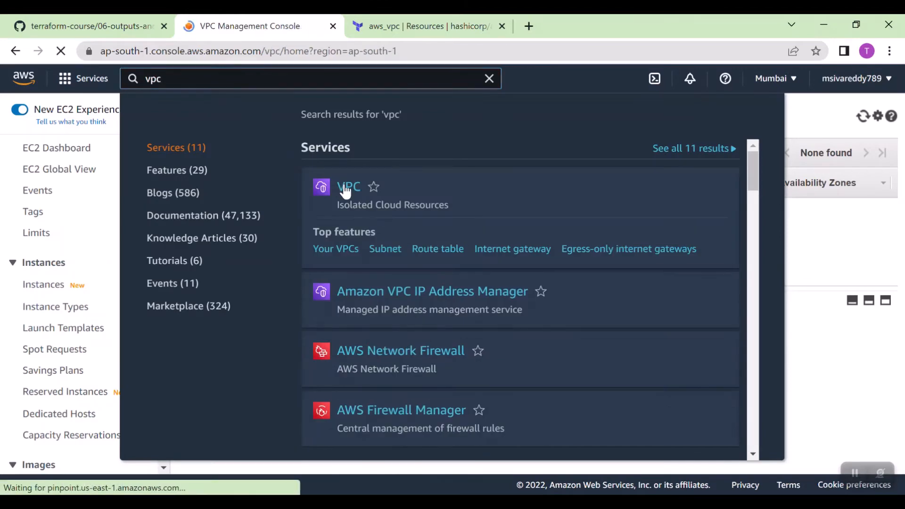
click(348, 186)
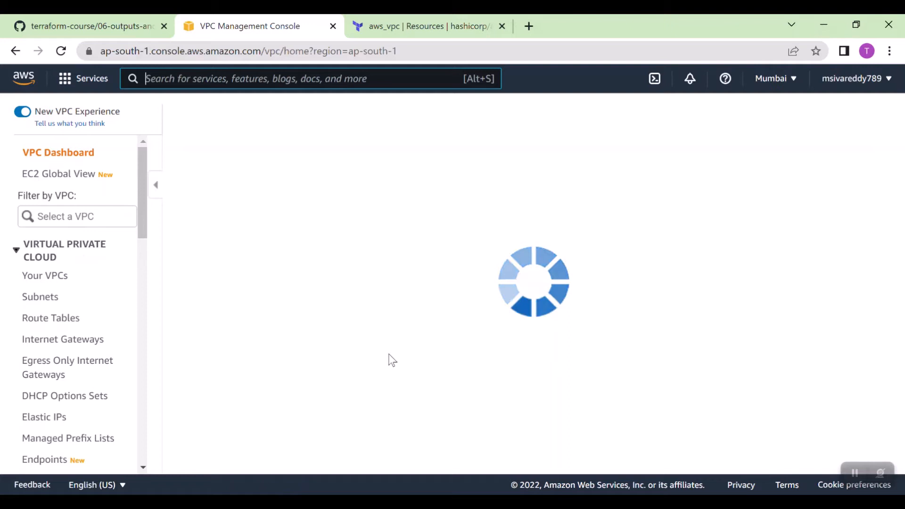
click(44, 275)
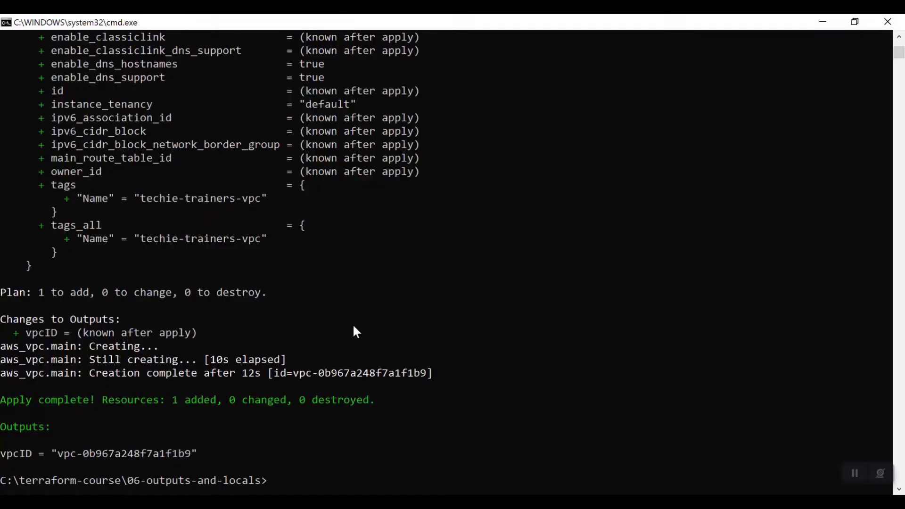
mouse_move(182, 451)
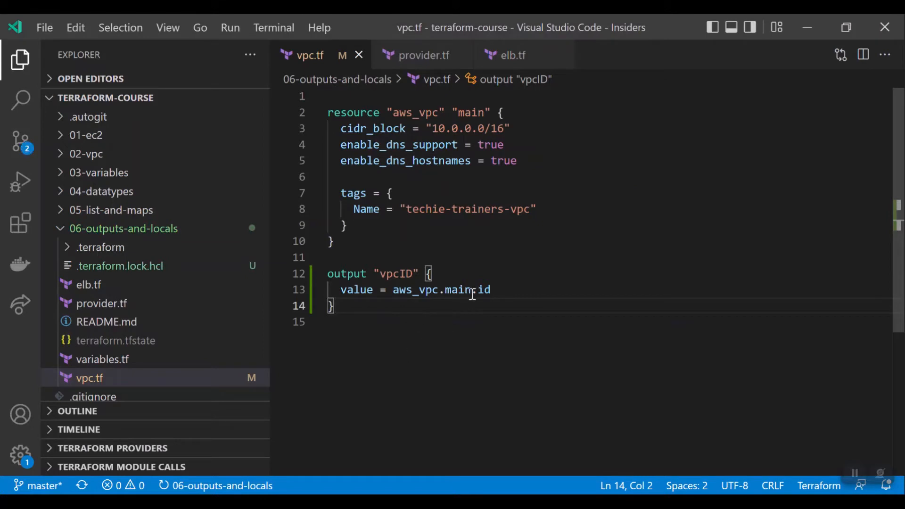
Step: Remove '.id' from the vpcID output so its value is aws_vpc.main
double_click(481, 289)
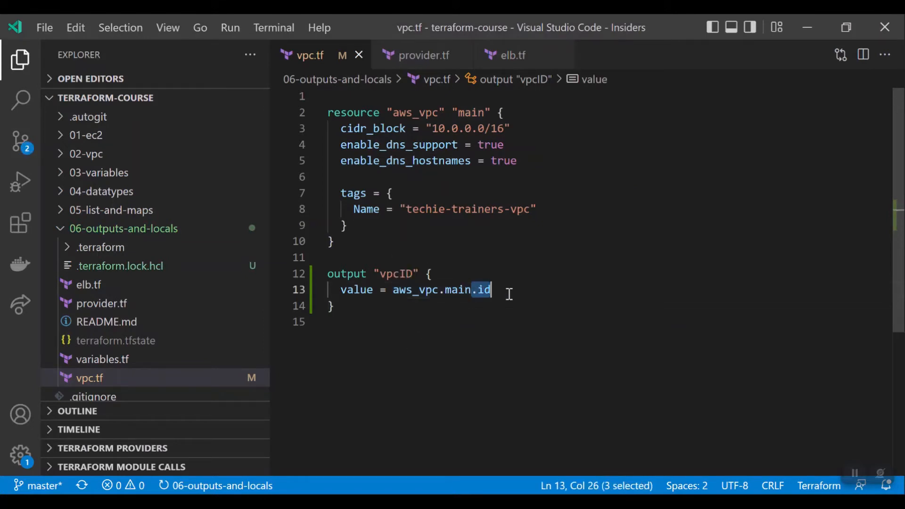
key(Backspace)
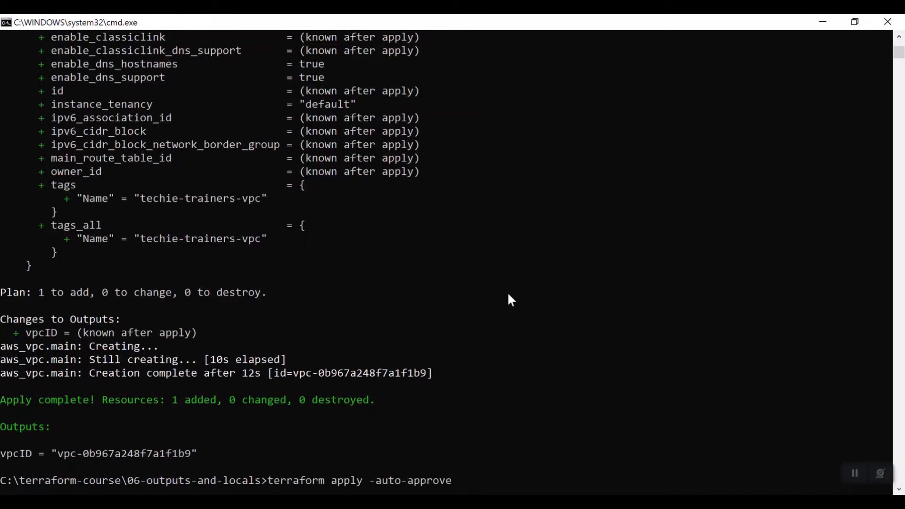
Step: Re-run terraform apply -auto-approve and scroll through the full VPC object output
key(Return)
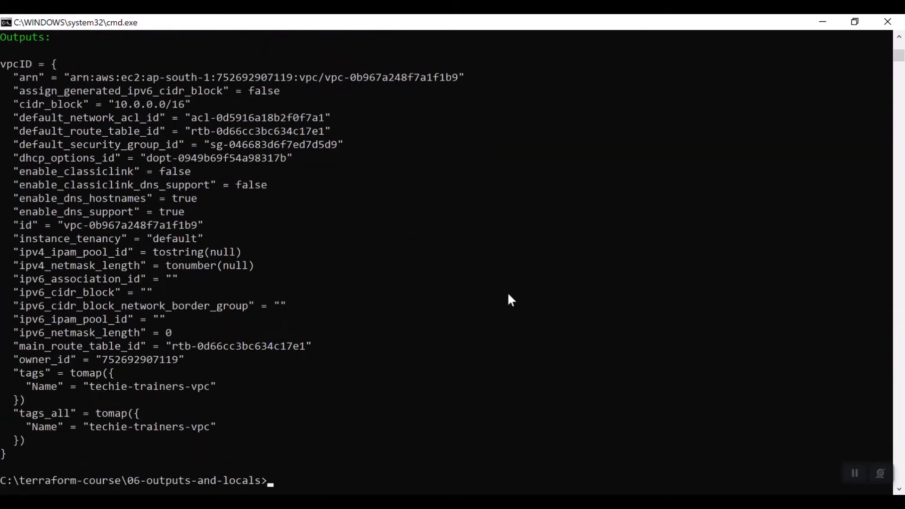
mouse_move(46, 89)
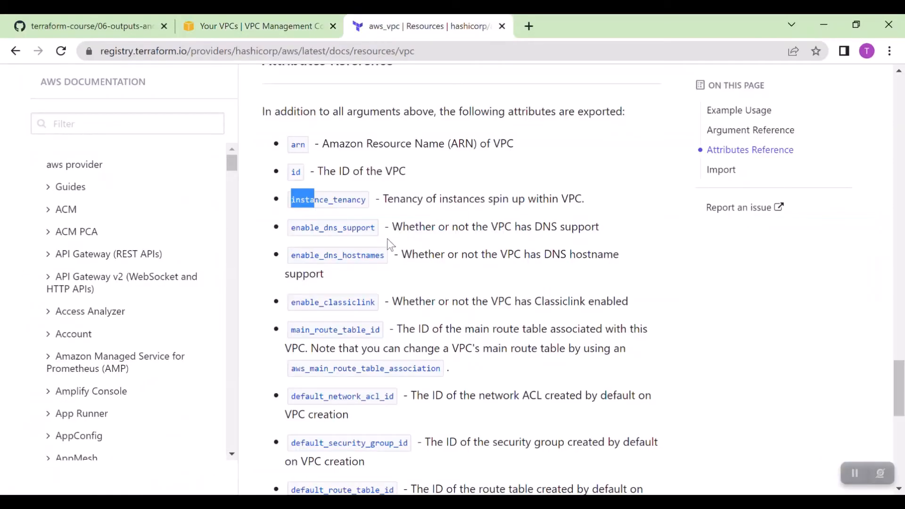
scroll(down, 3)
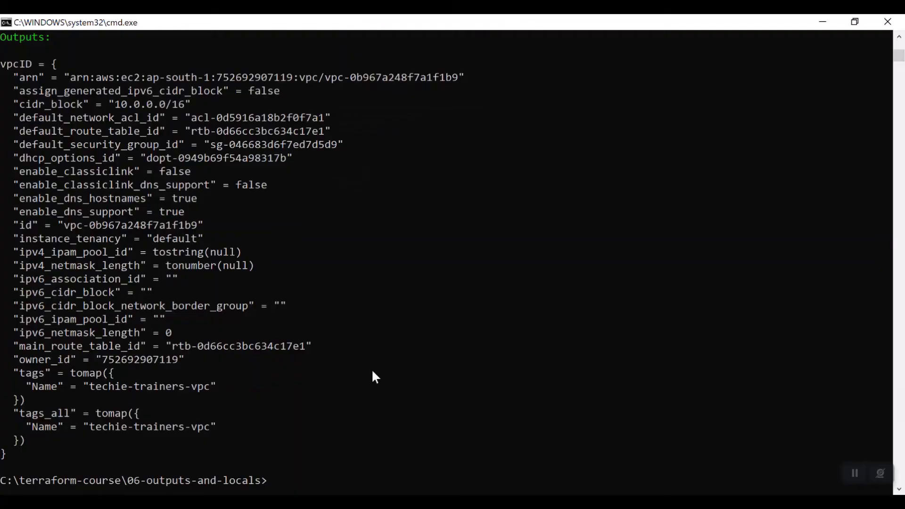
mouse_move(282, 310)
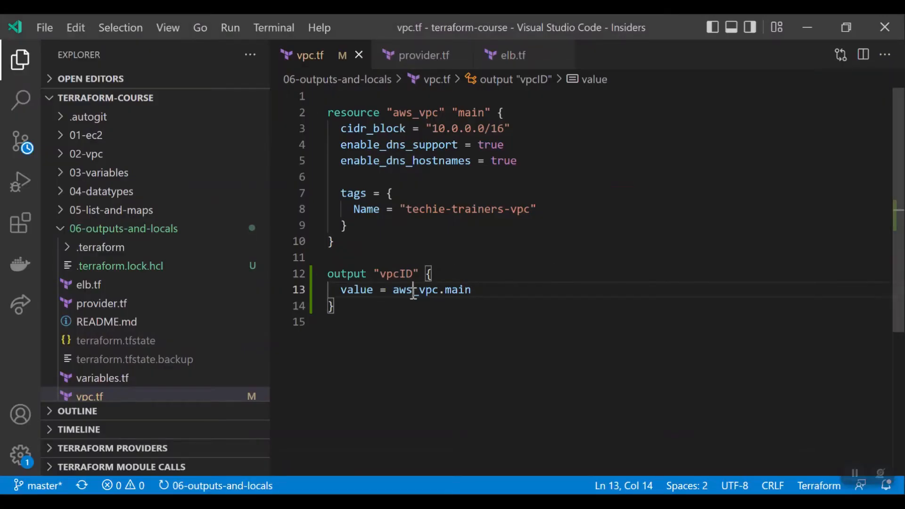
text(.)
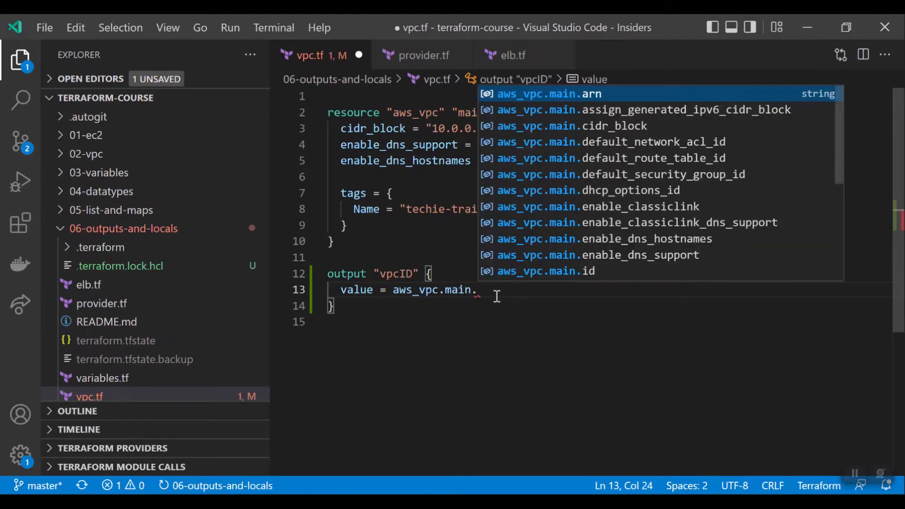
key(Backspace)
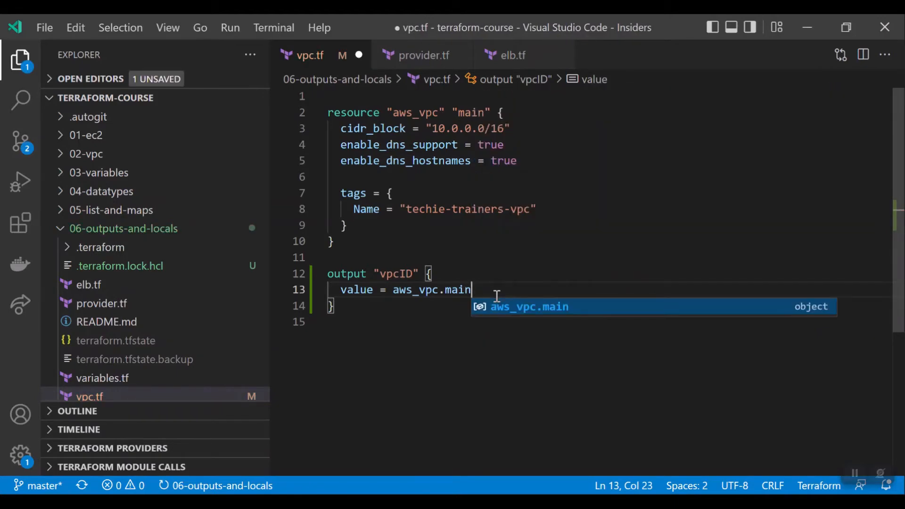
key(ctrl+s)
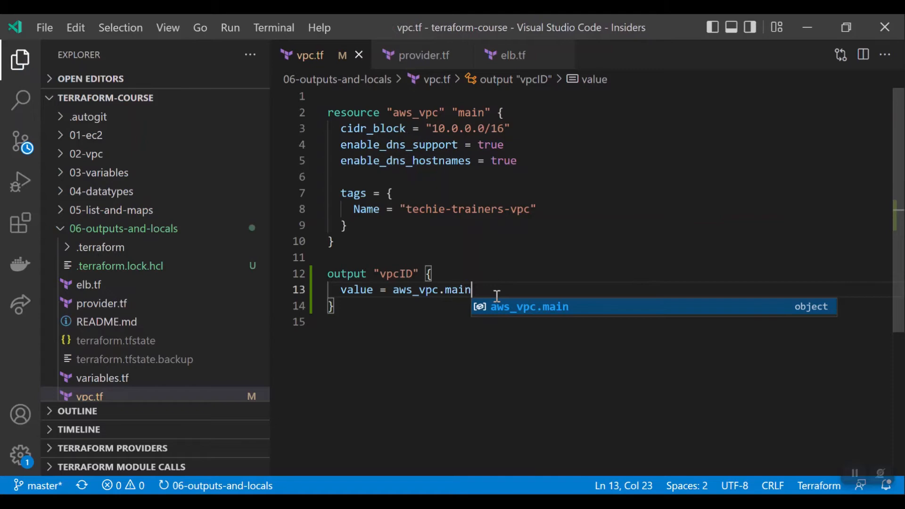
mouse_move(375, 311)
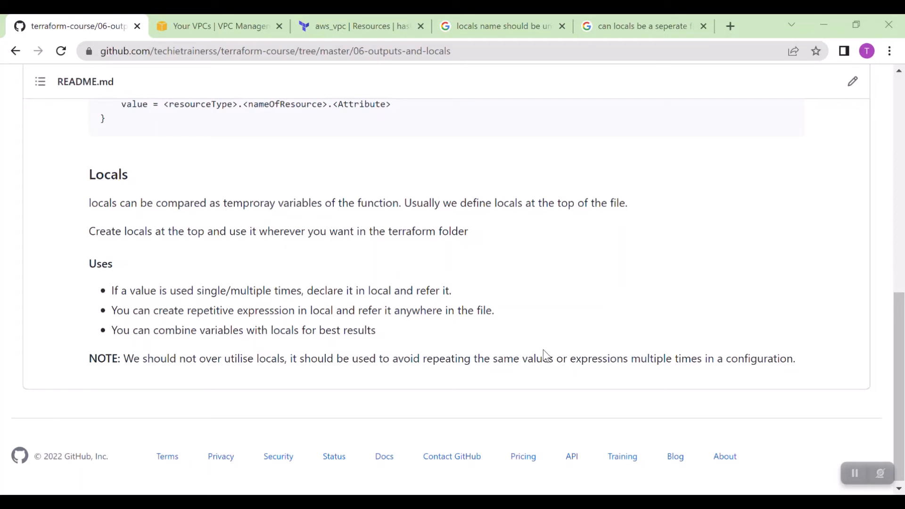
Step: Leave the GitHub Locals notes and return to the VS Code window with the 06-outputs-and-locals files
key(alt+tab)
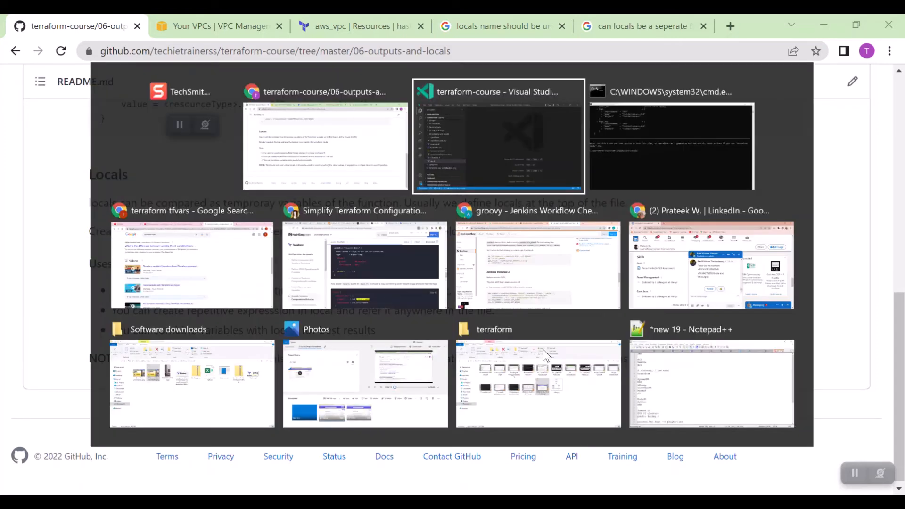
click(499, 136)
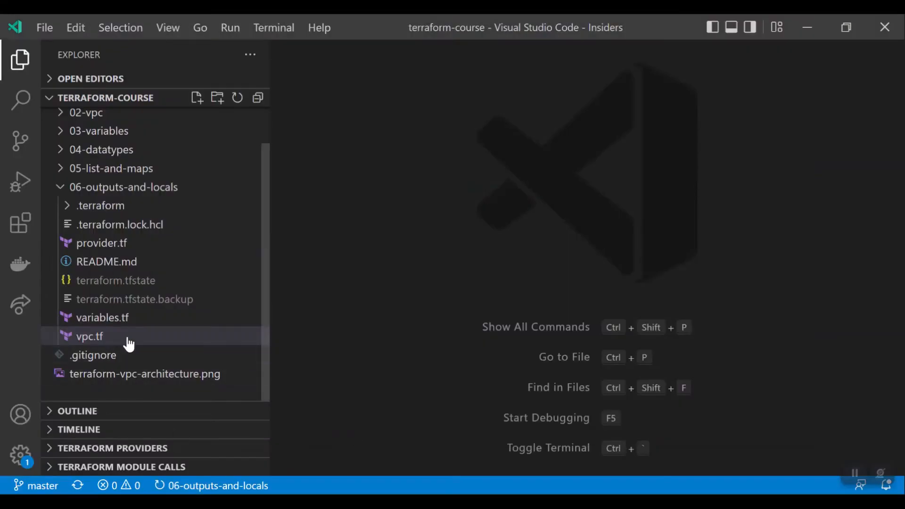
Step: At the top of vpc.tf, add a locals block starting a vpc_tags = { map
click(102, 317)
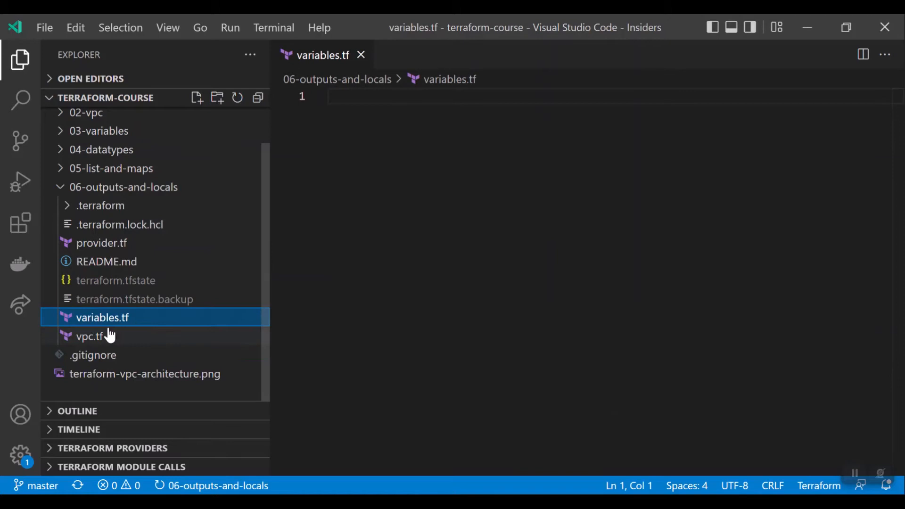
click(89, 336)
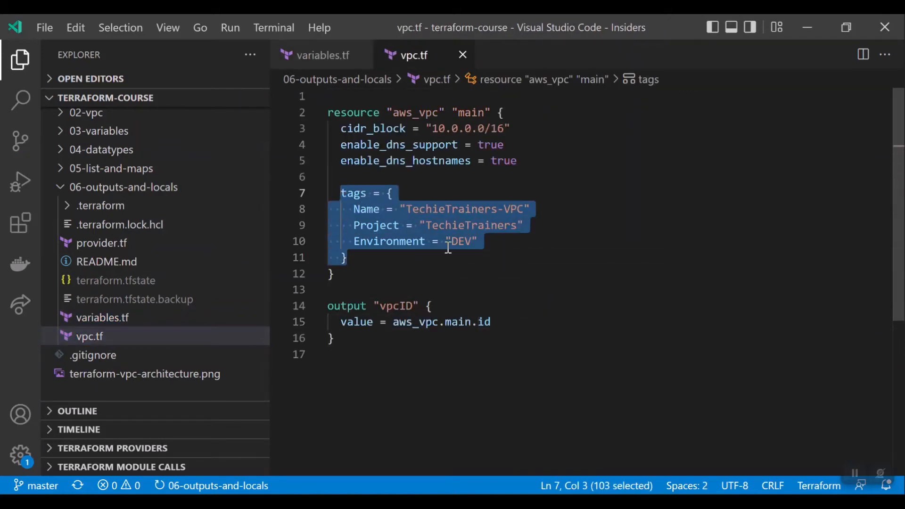
click(477, 242)
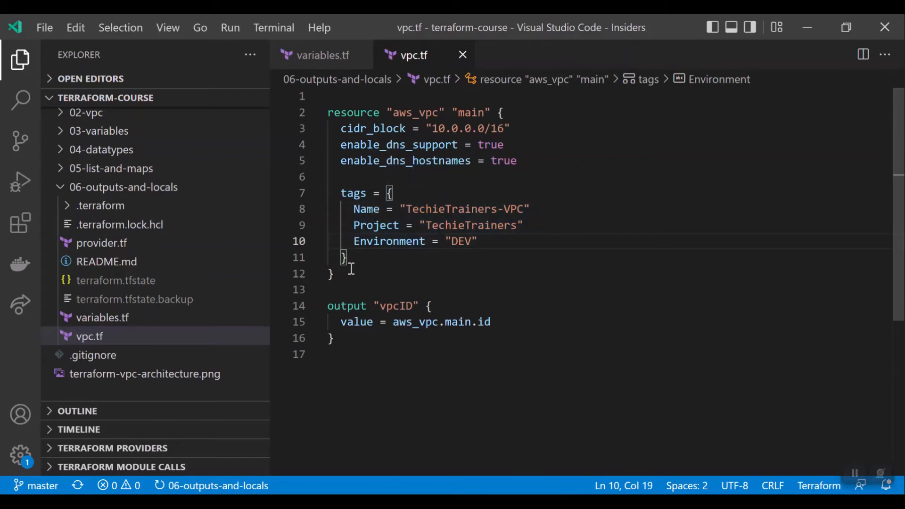
key(Enter)
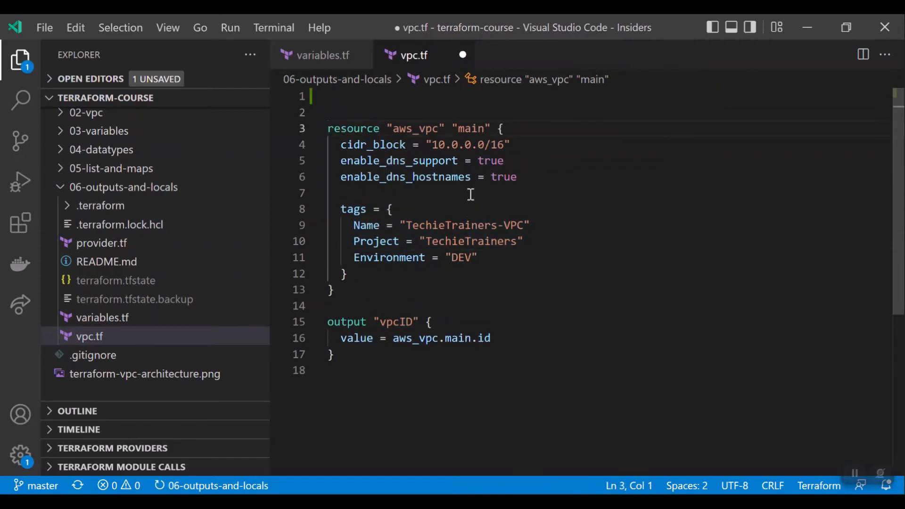
text(local)
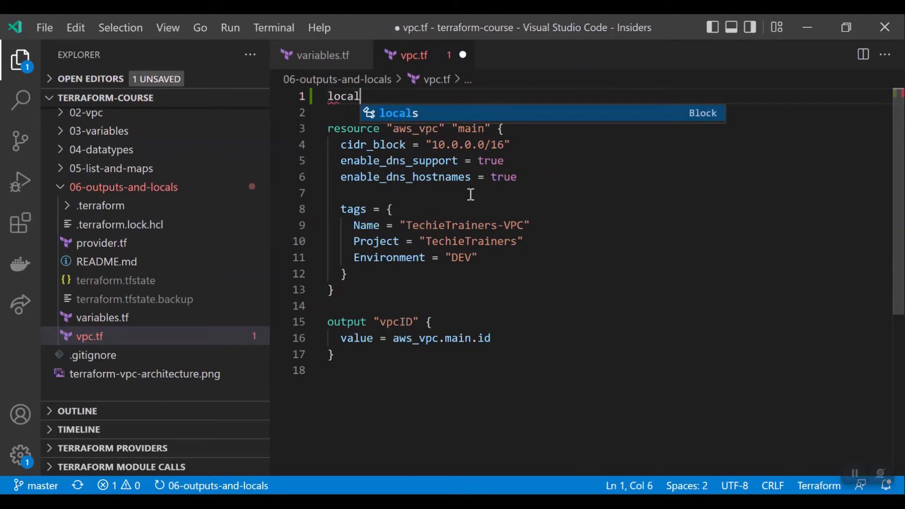
key(Enter)
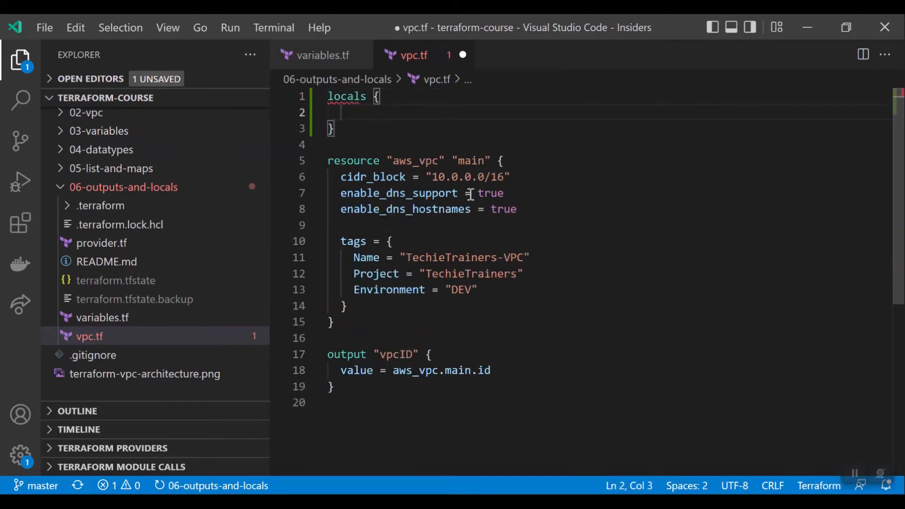
text(vpc_tags)
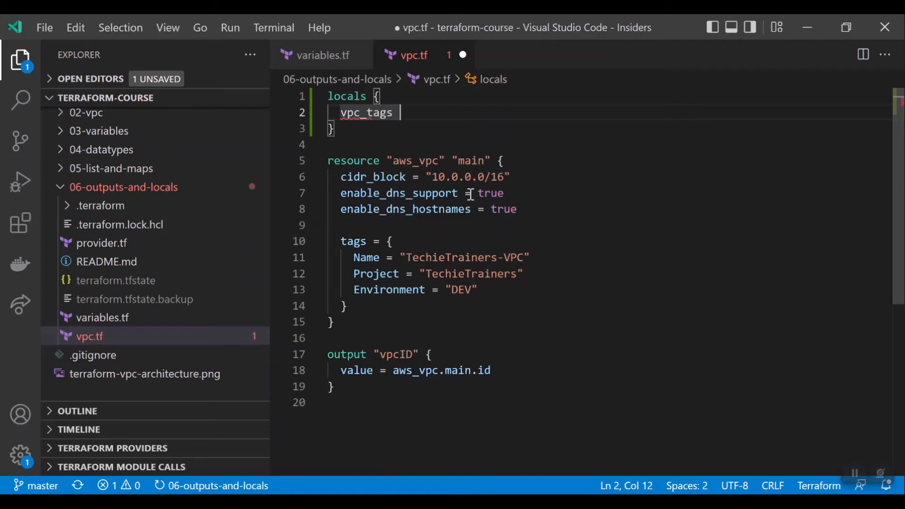
text(= {)
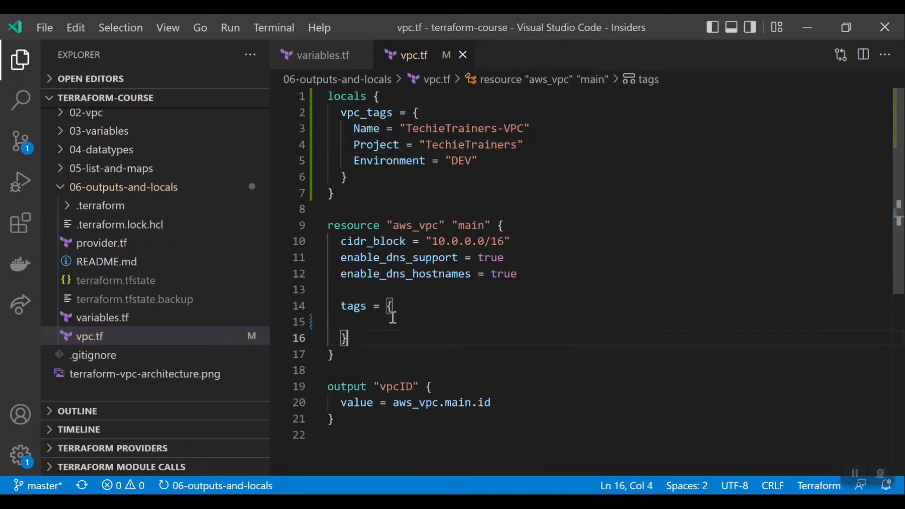
Step: Set the VPC resource's tags to local.tags and switch to Command Prompt
text(local)
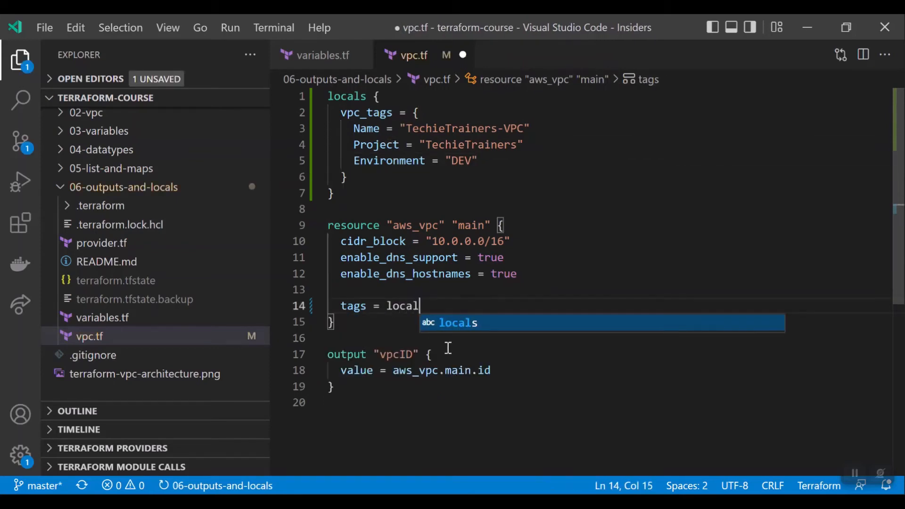
text(.tags)
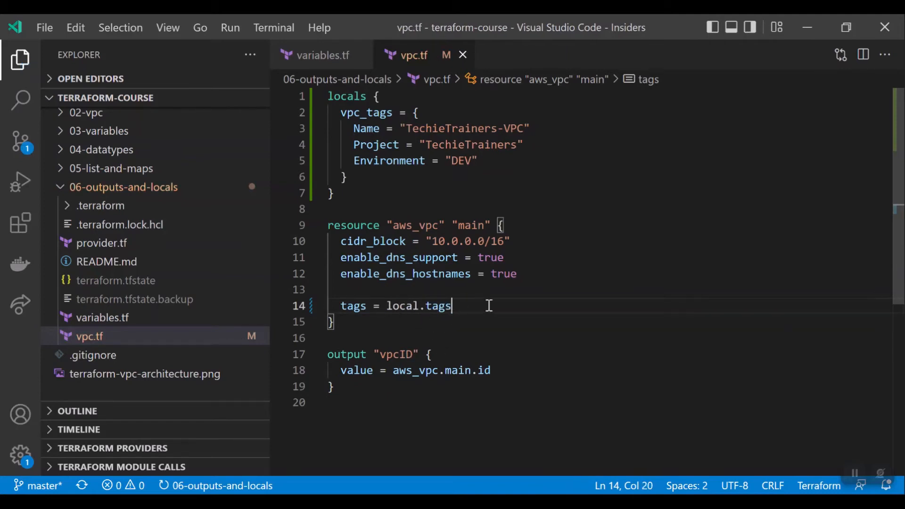
mouse_move(612, 329)
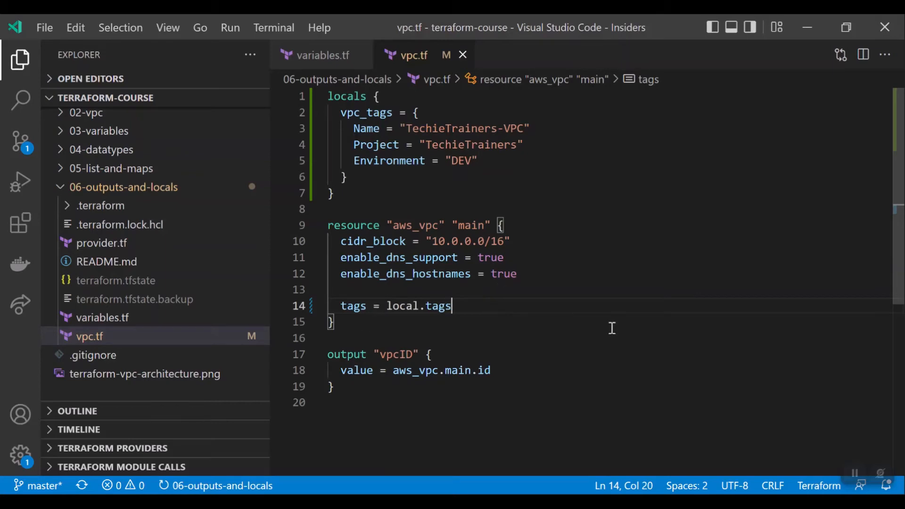
key(alt+tab)
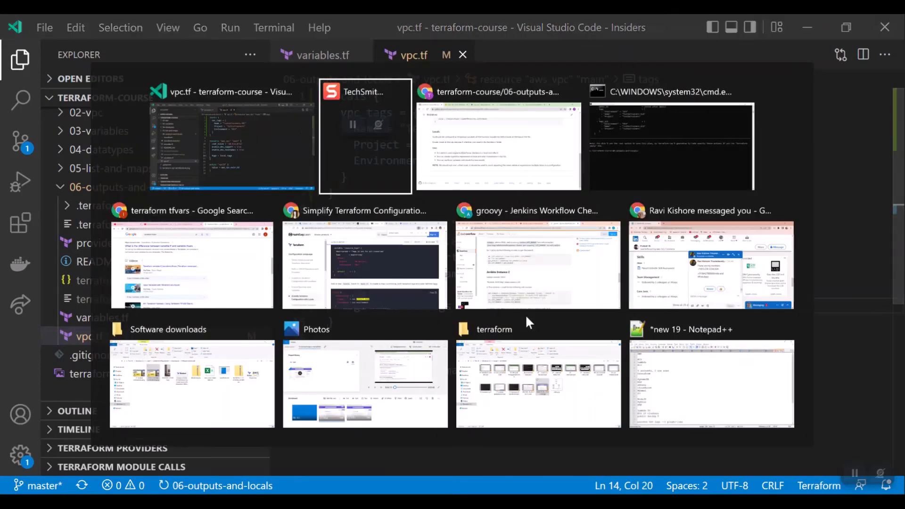
click(670, 144)
text(terraf)
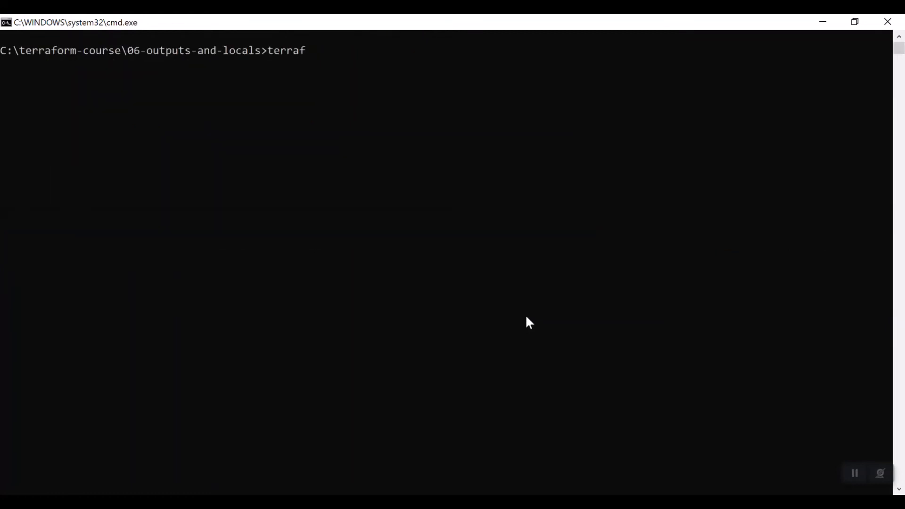
Step: Run terraform plan, which errors on the undeclared local tags, then return to the editor
text(orm plan)
key(Return)
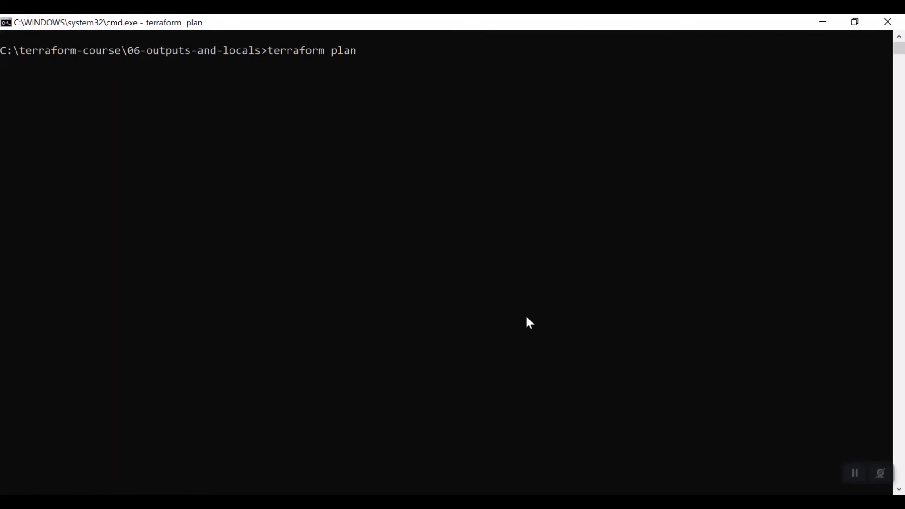
key(Return)
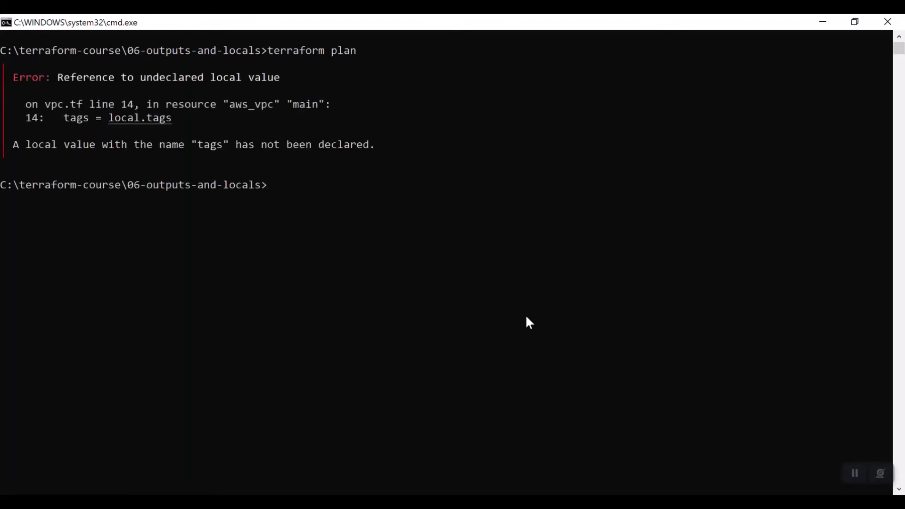
key(alt+tab)
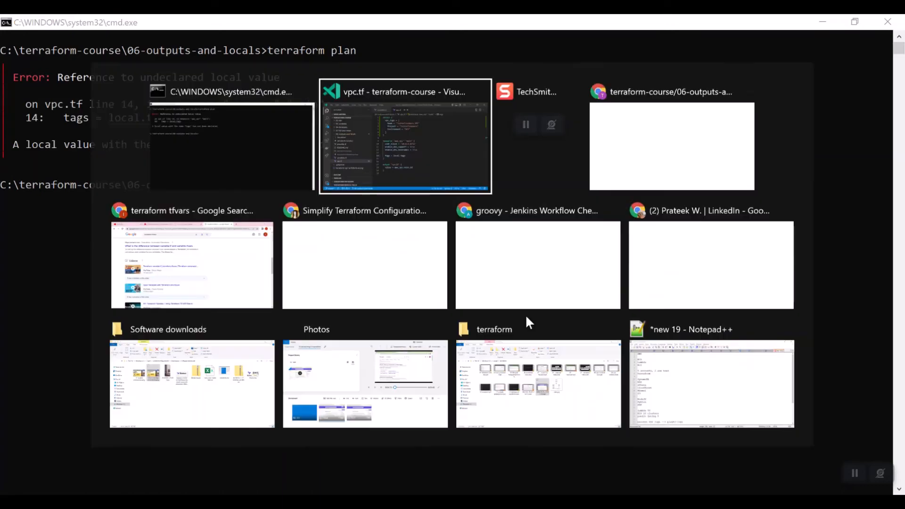
Step: Back in vpc.tf, edit the tags reference on line 14
click(405, 136)
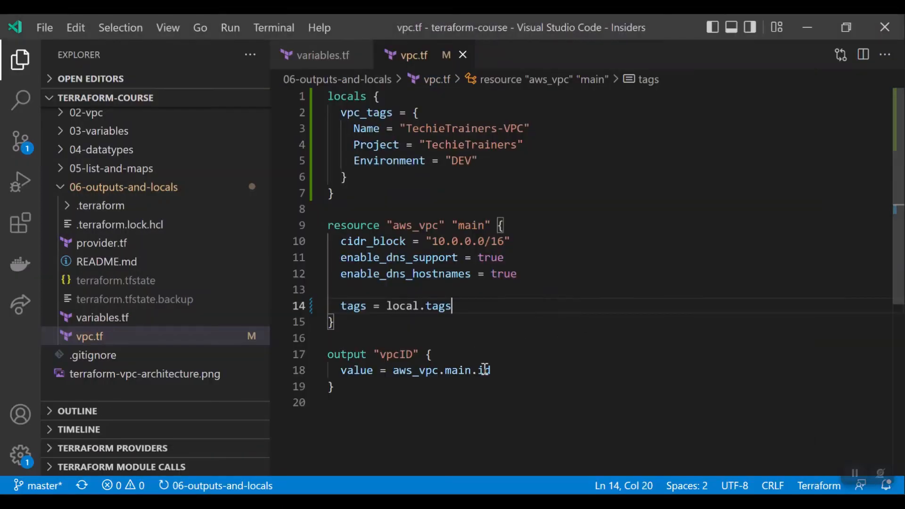
click(425, 306)
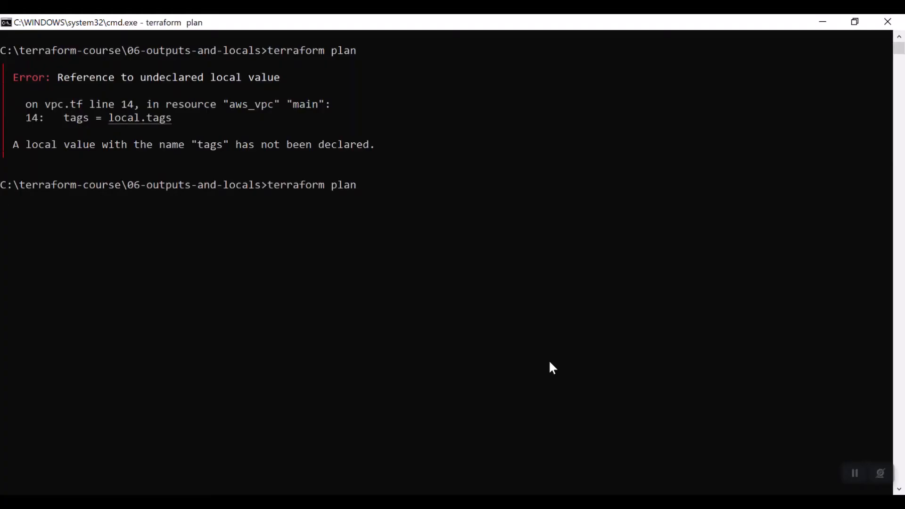
Step: Rerun terraform plan, getting 1 to add with Name, Project and Environment tags
key(Return)
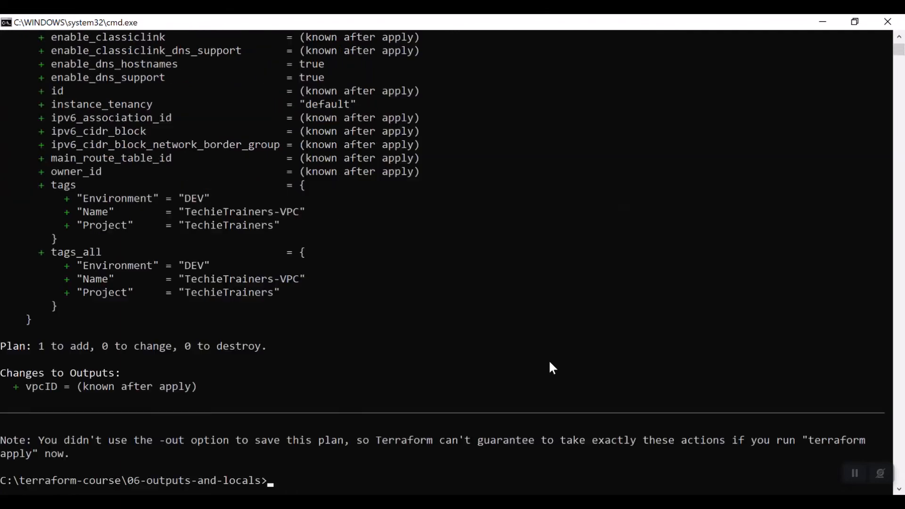
mouse_move(218, 332)
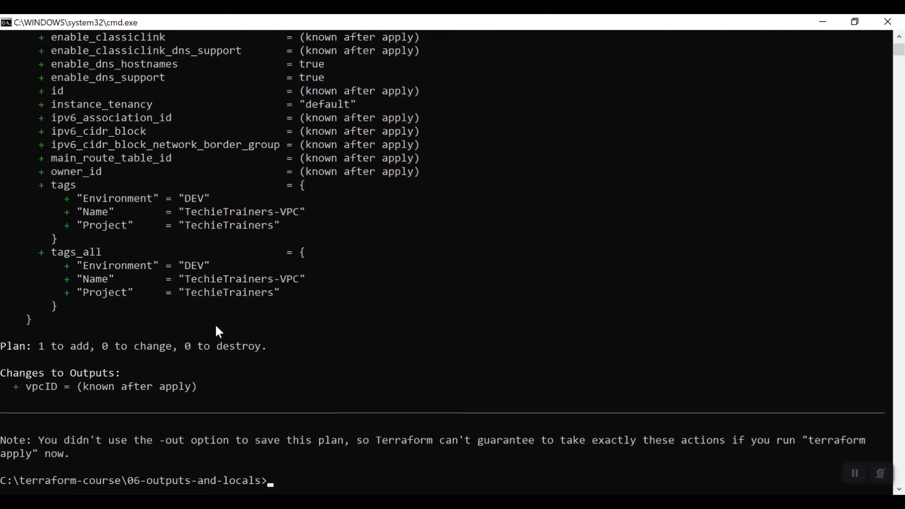
mouse_move(306, 331)
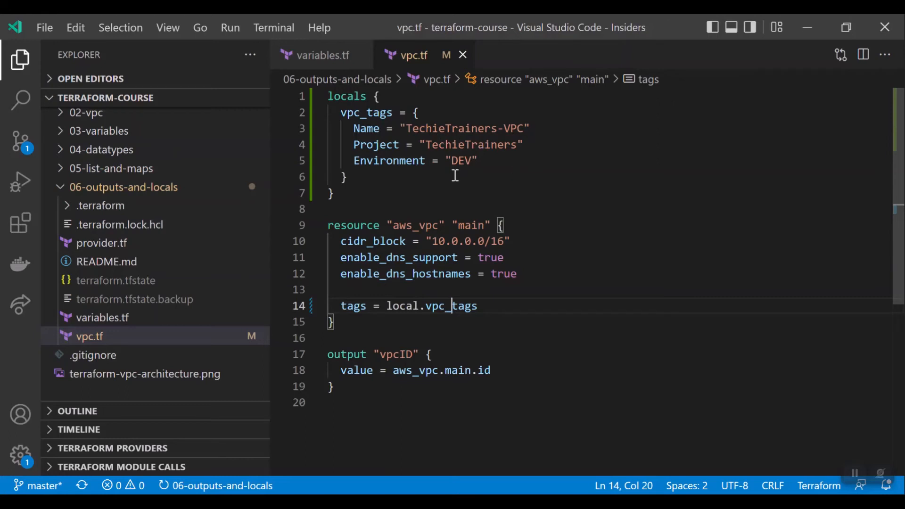
Step: Select and then deselect the Project and Environment tag lines in vpc.tf
click(479, 160)
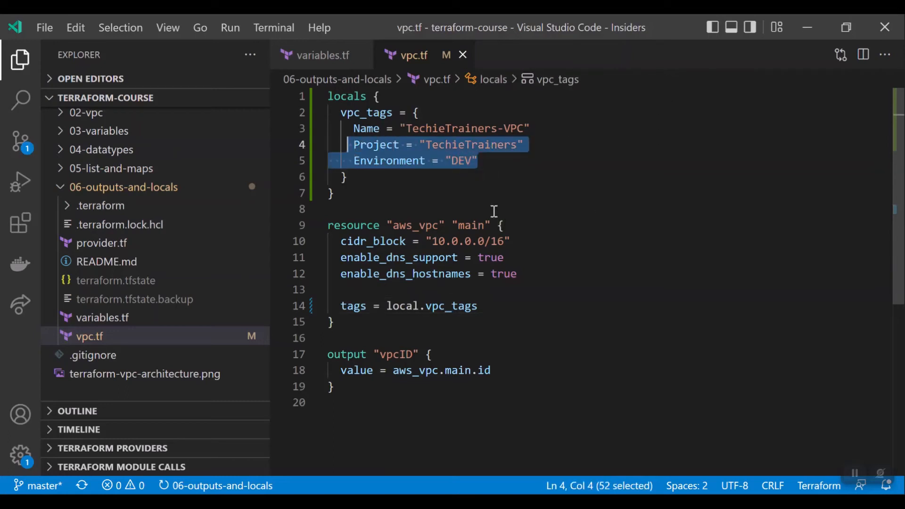
mouse_move(444, 191)
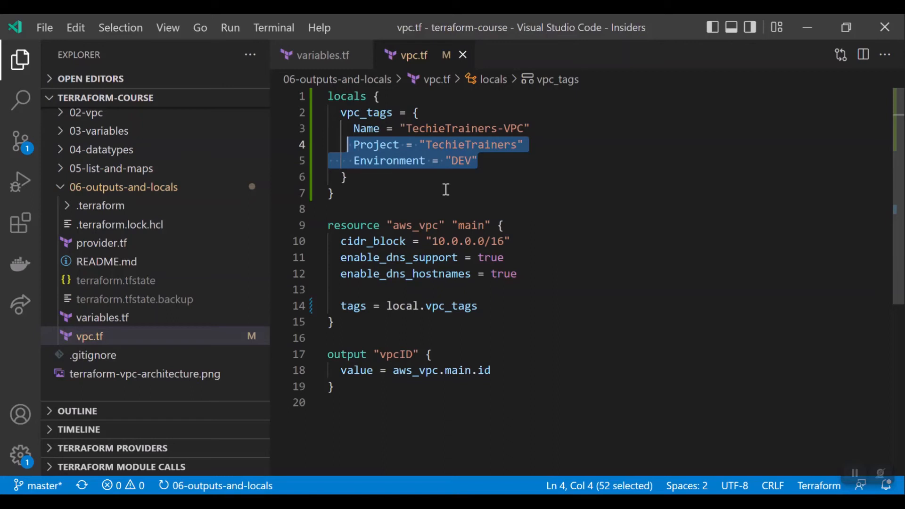
mouse_move(485, 161)
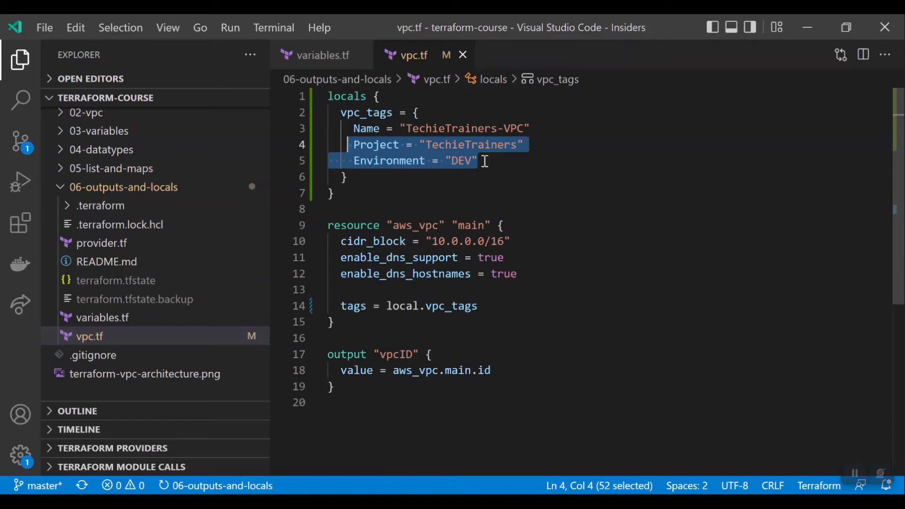
click(478, 160)
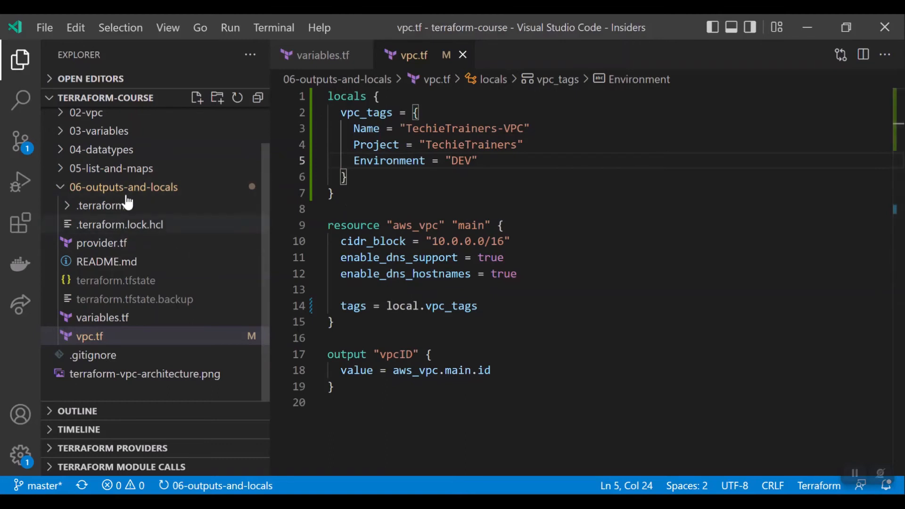
mouse_move(136, 367)
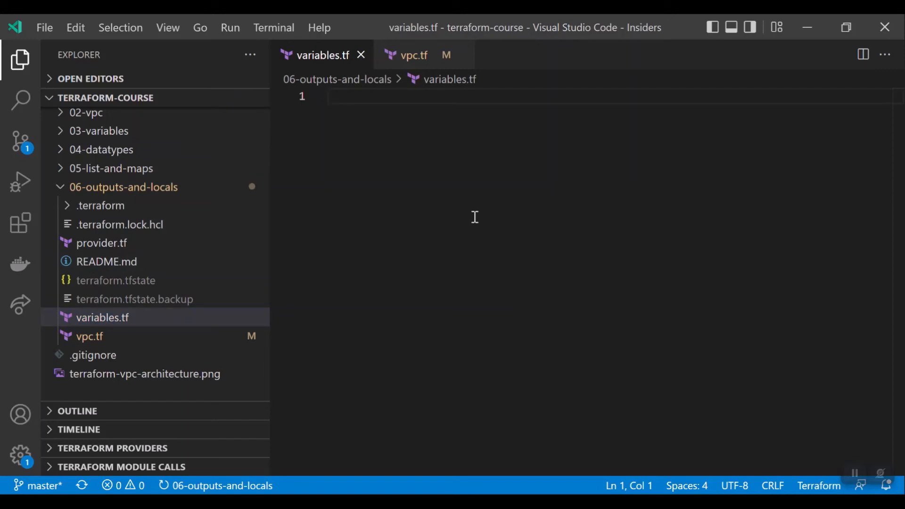
Step: In variables.tf, declare variable "common_tags" with a default = { map for Project and Environment
text(variable "p" {)
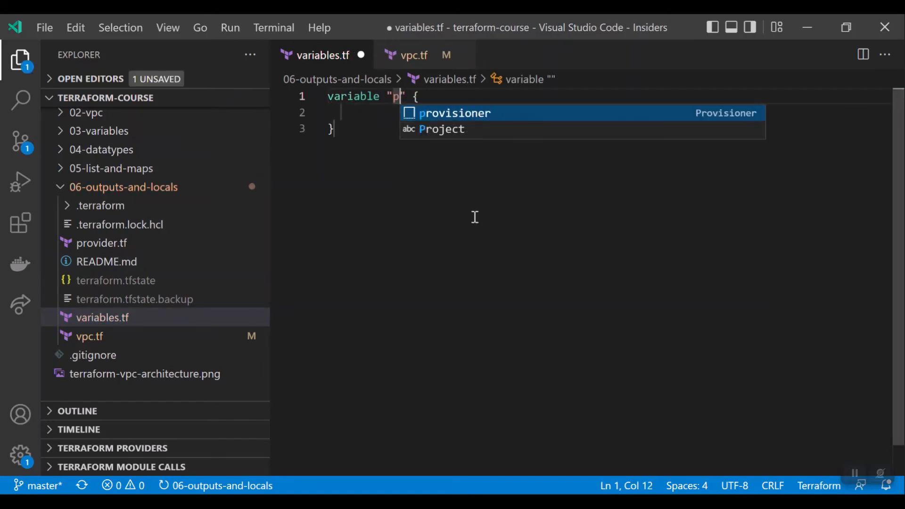
text(roject_leve)
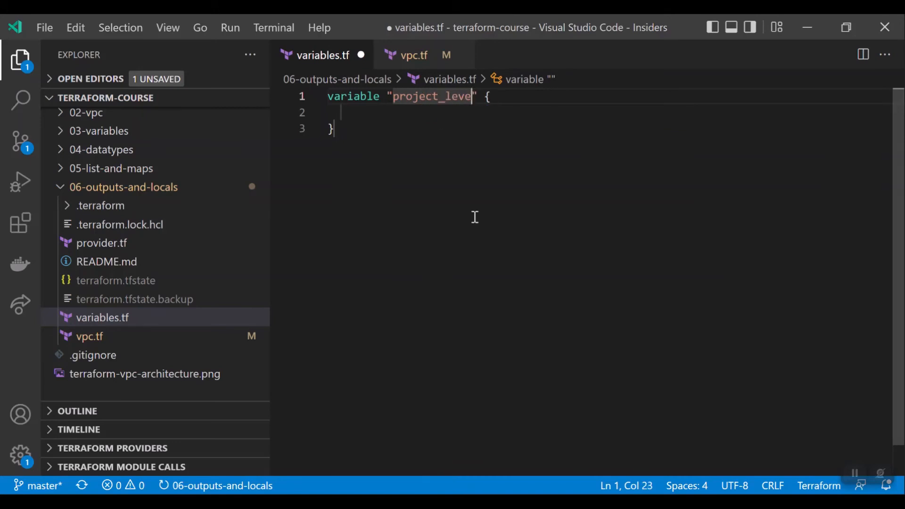
text(co)
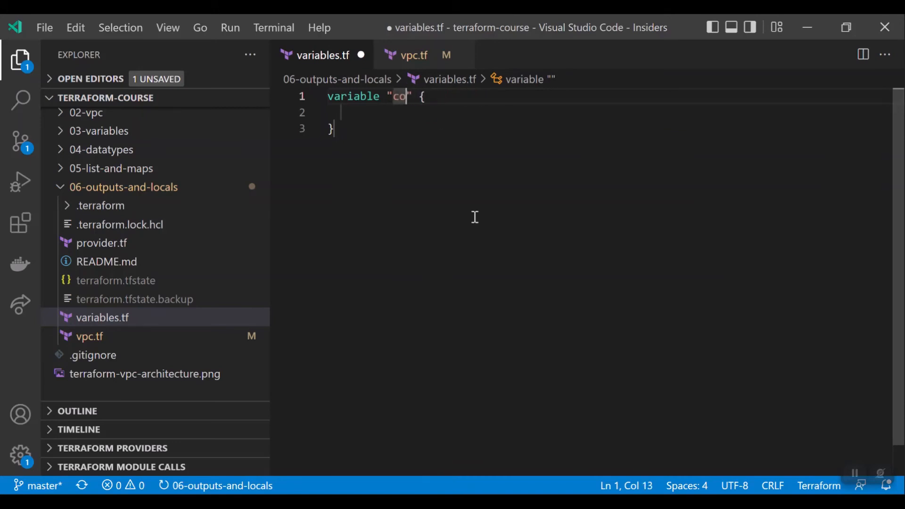
text(mmon_tag)
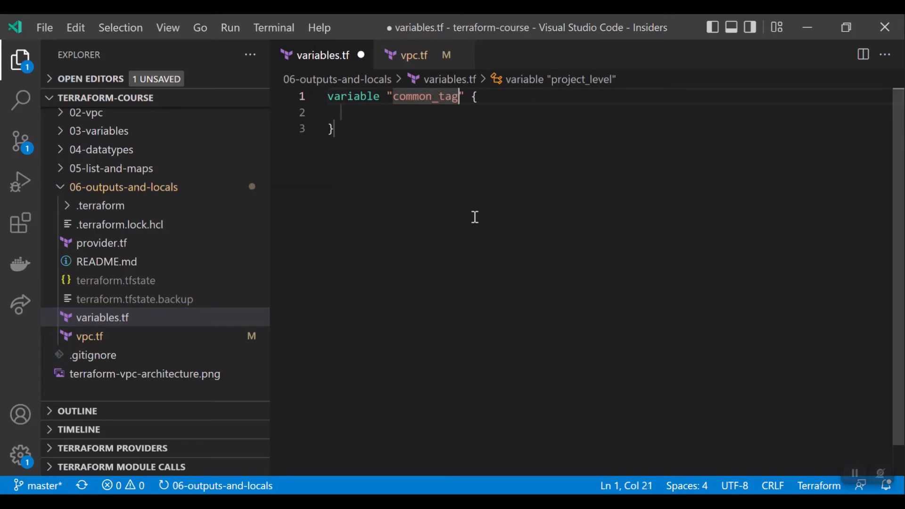
text(s)
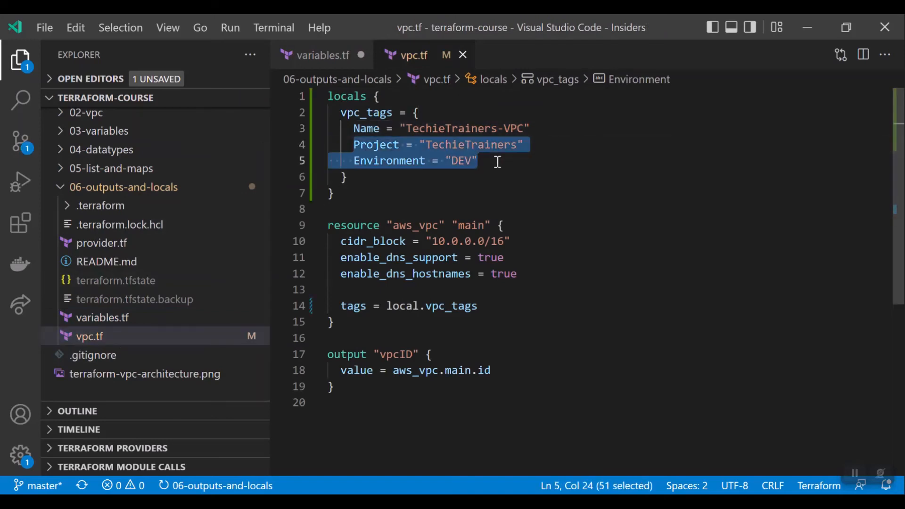
click(322, 55)
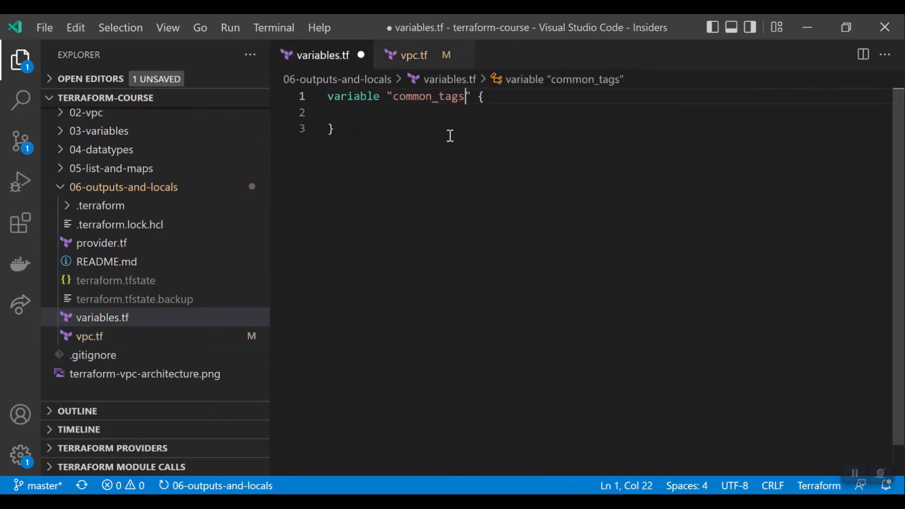
text(default =)
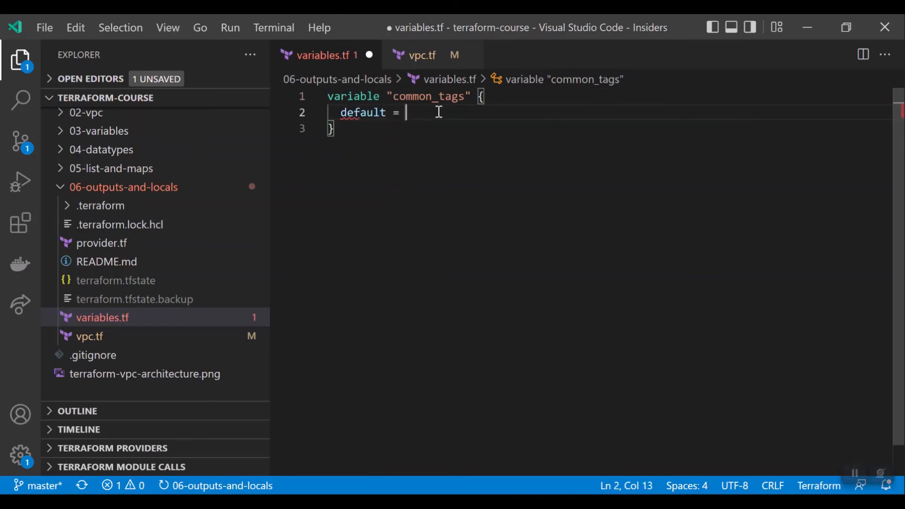
text({)
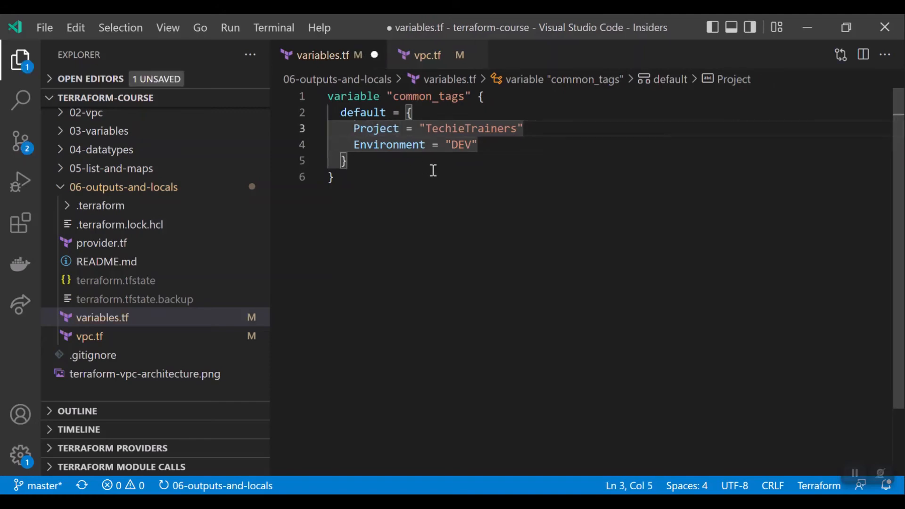
Step: Delete the Project and Environment entries from vpc_tags in vpc.tf
click(426, 55)
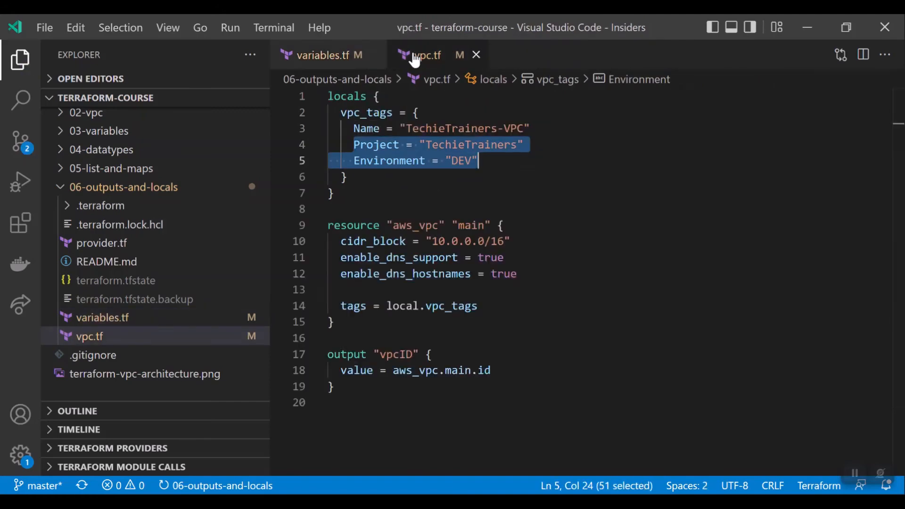
click(406, 144)
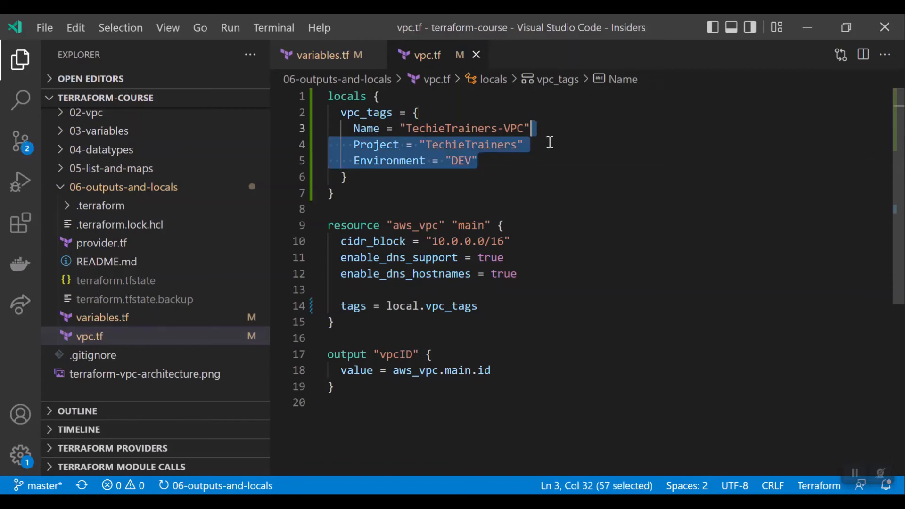
key(Delete)
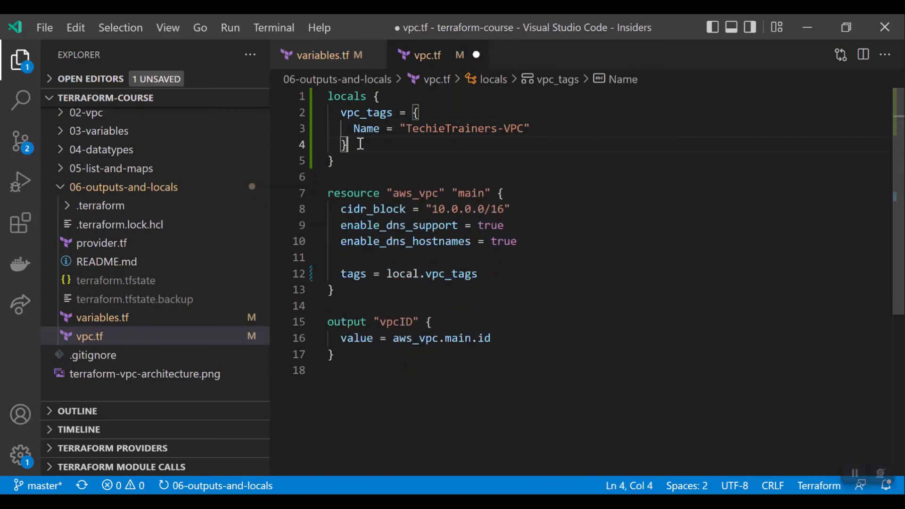
key(Enter)
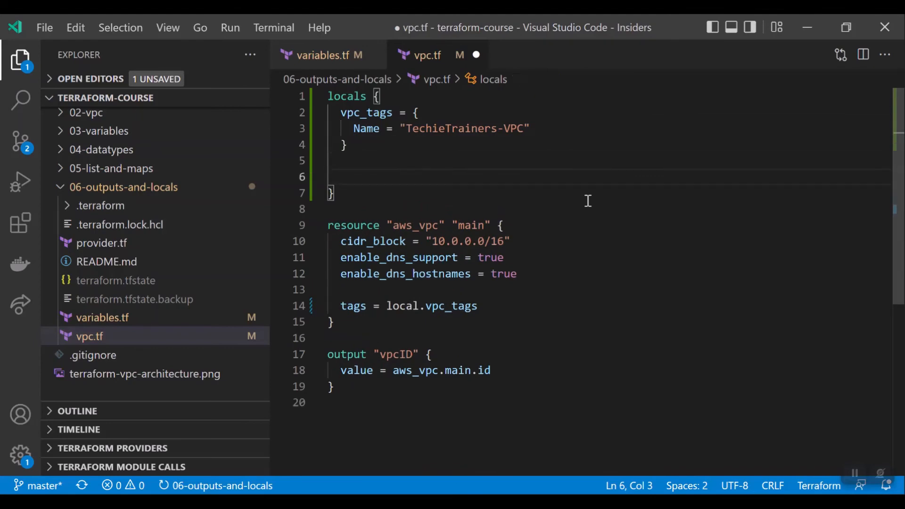
Step: Add tags = merge(var.common_tags, local.vpc_tags) to the locals block and save vpc.tf
text(tags = merge()
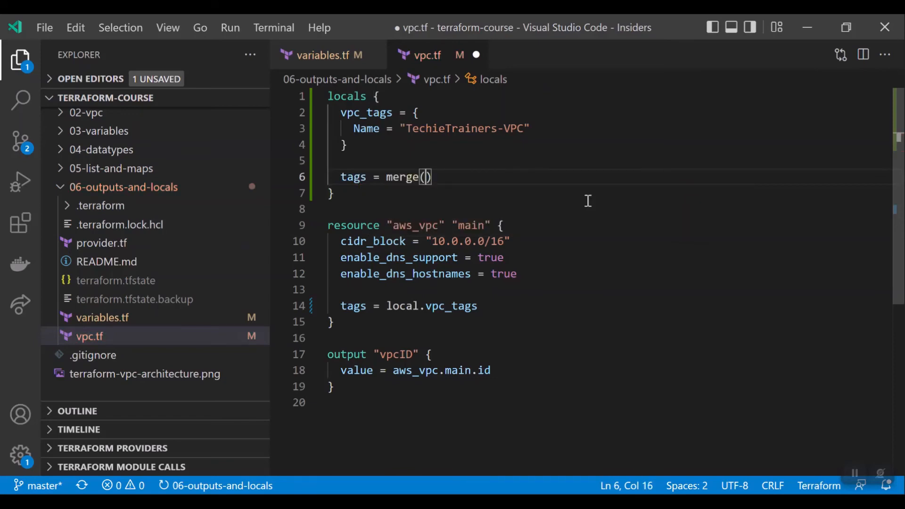
text(var.m)
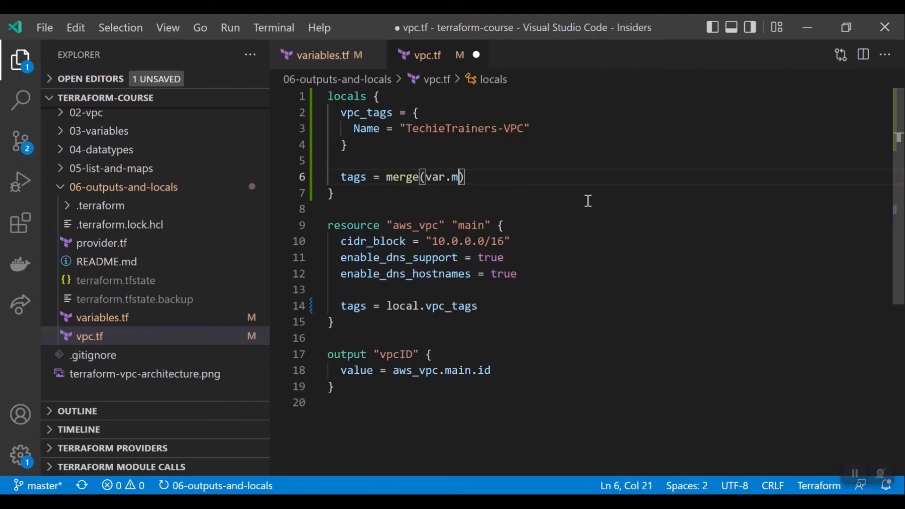
text(ommo)
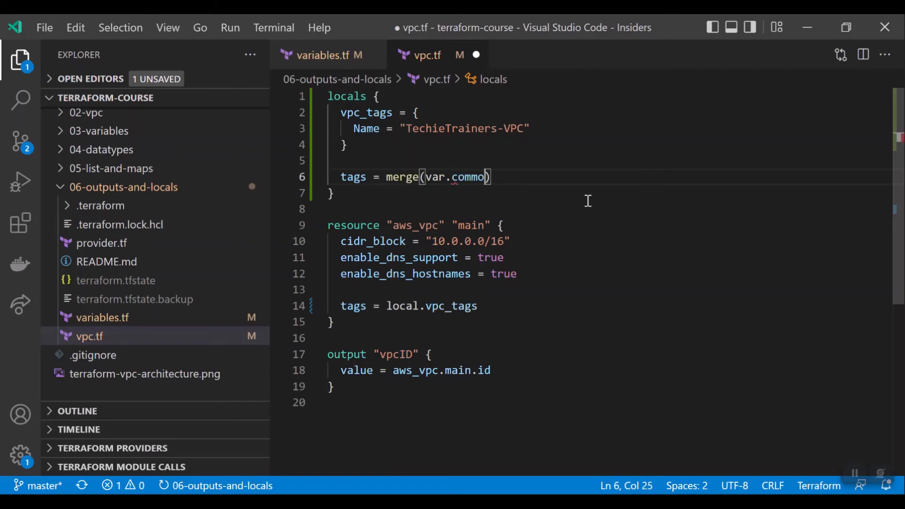
text(n_tags)
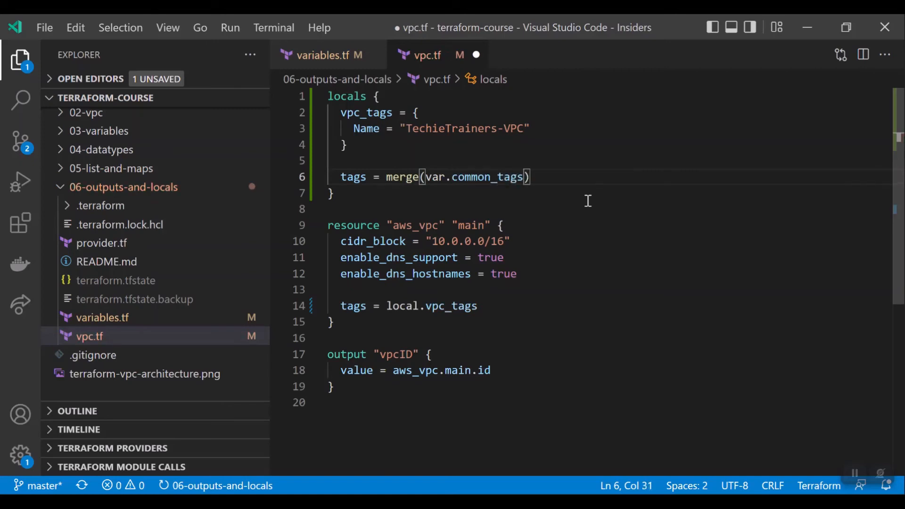
text(, 1)
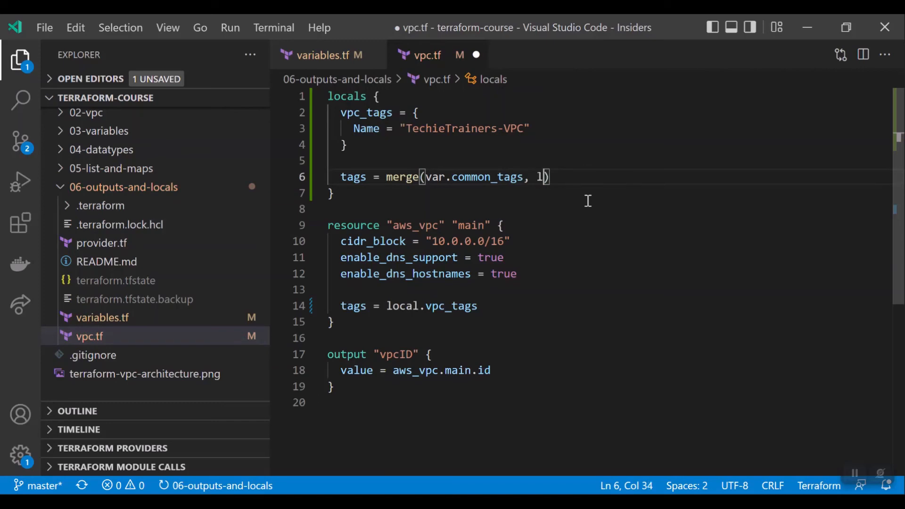
text(ocal.vpc)
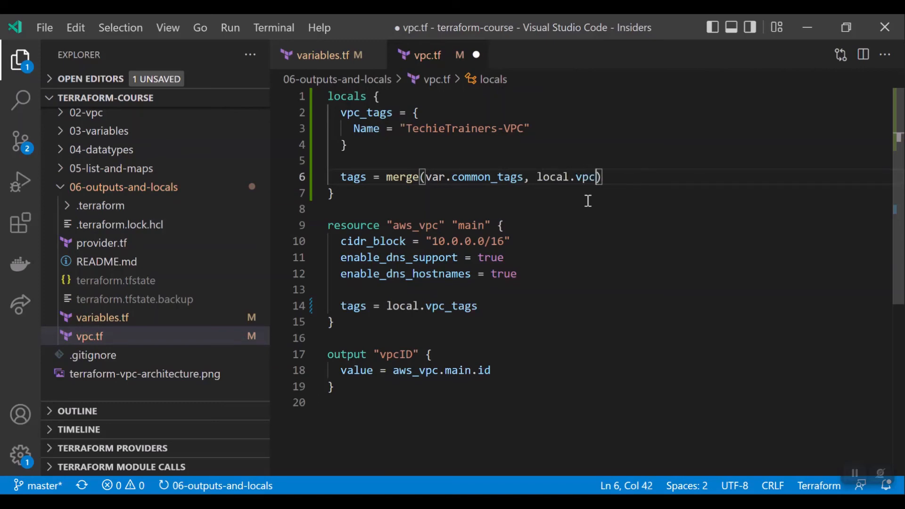
text(_tags)
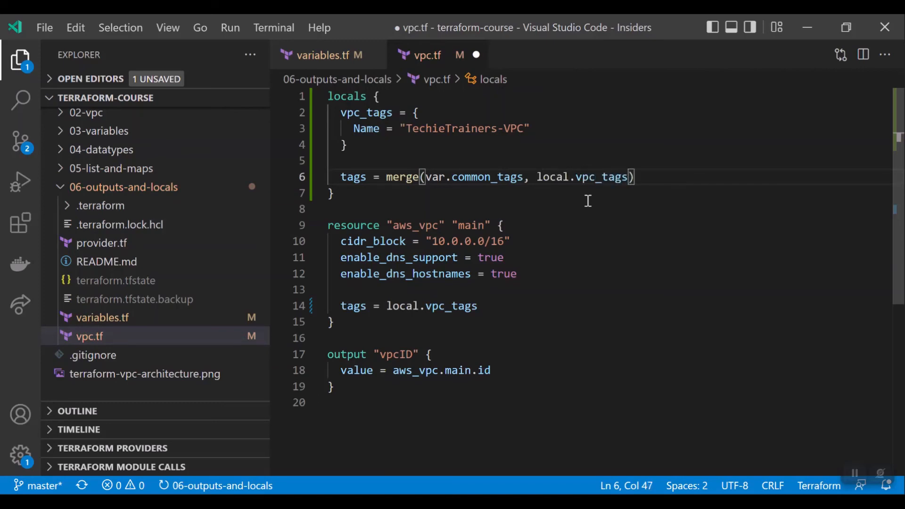
key(ctrl+s)
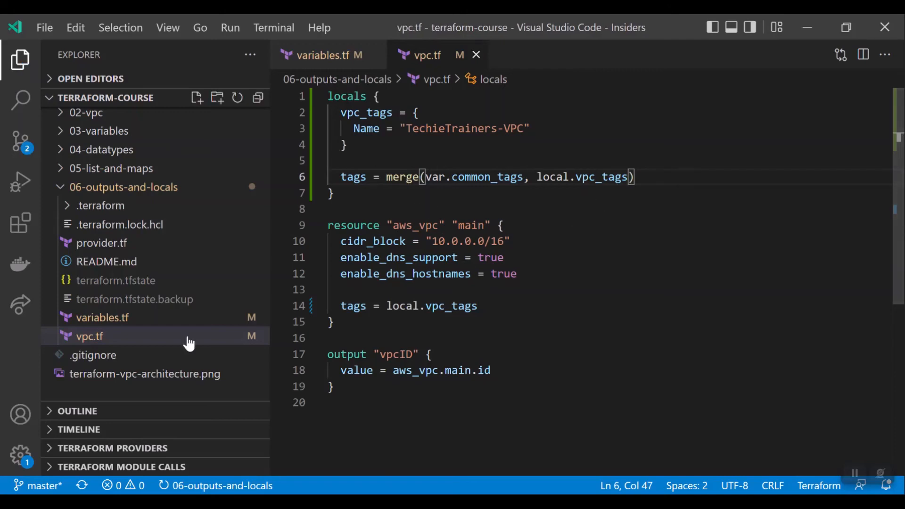
Step: Review common_tags in variables.tf, then set the VPC tags in vpc.tf to local.tags
click(102, 317)
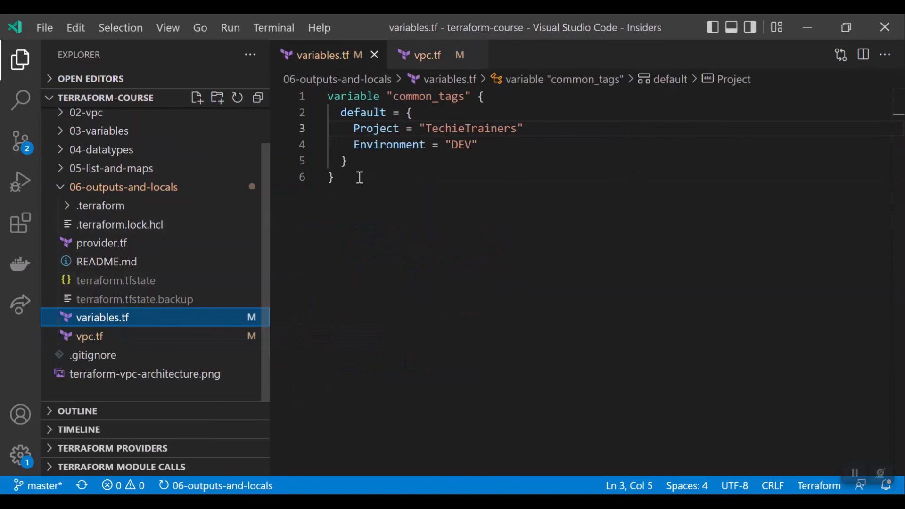
key(ctrl+a)
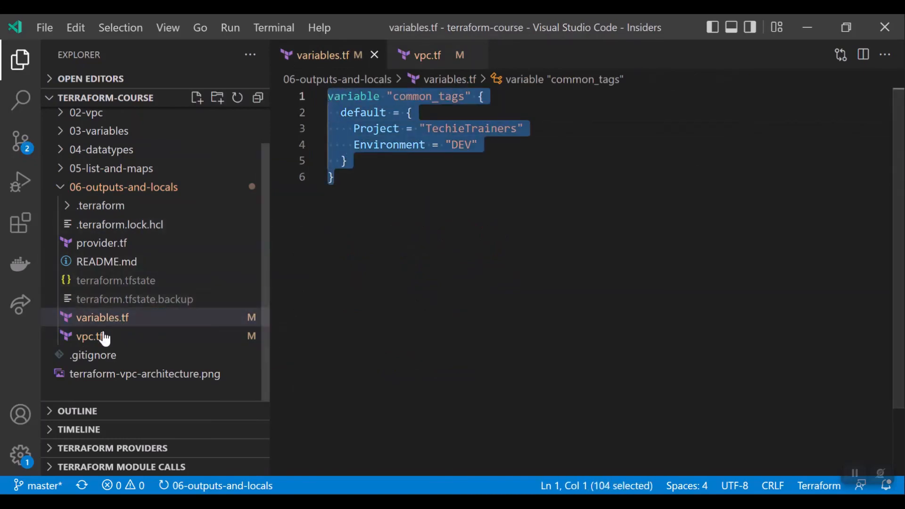
click(89, 336)
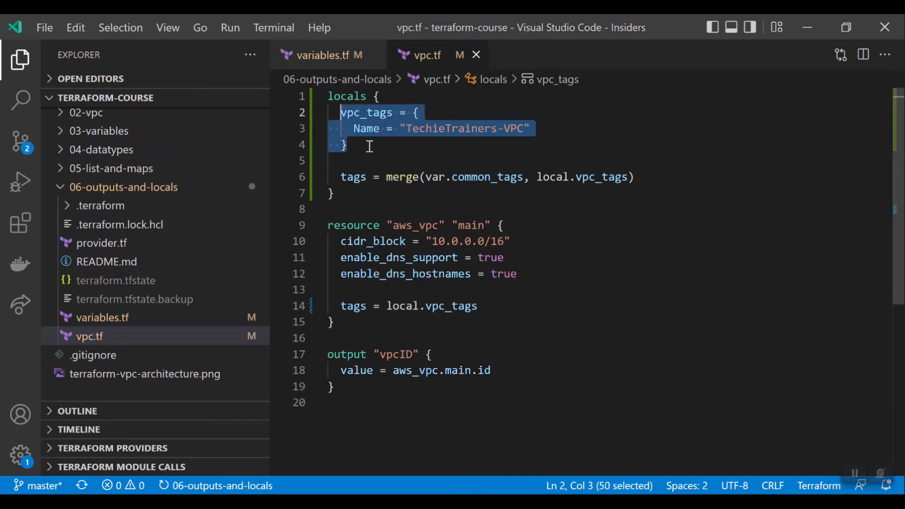
mouse_move(547, 137)
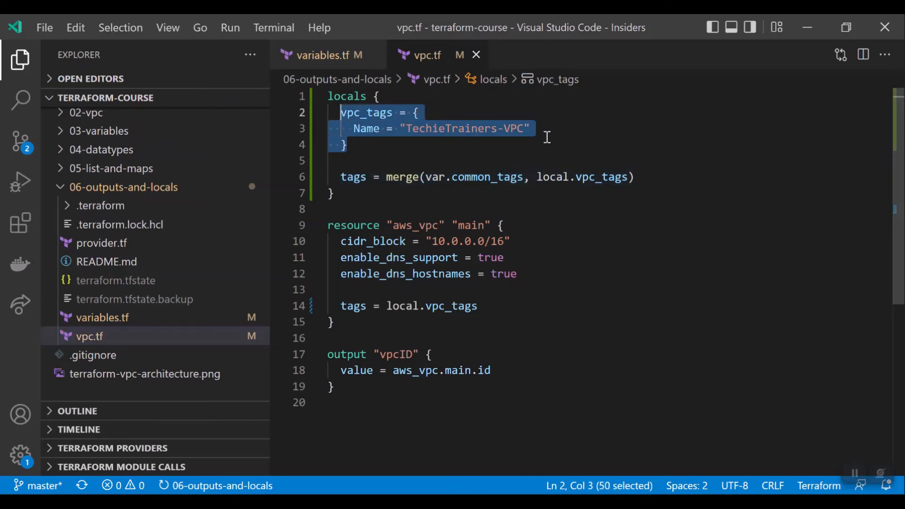
mouse_move(433, 306)
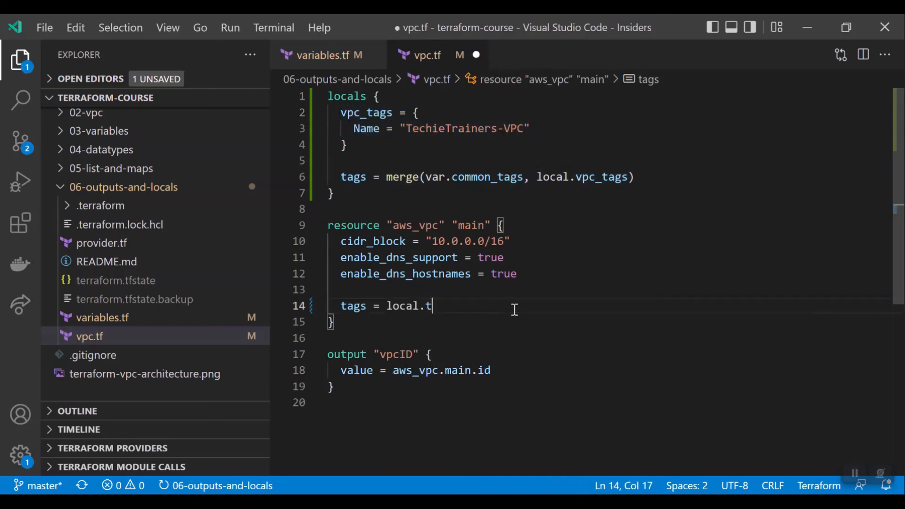
text(ags)
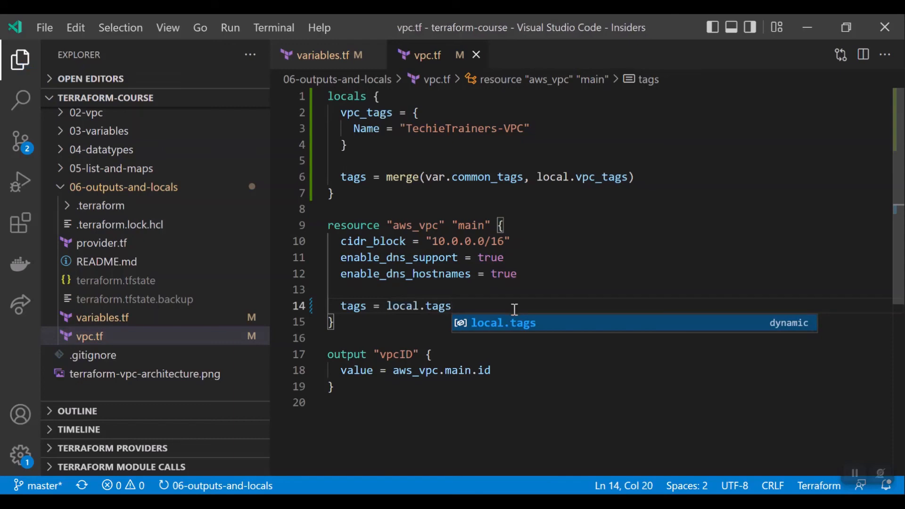
mouse_move(439, 309)
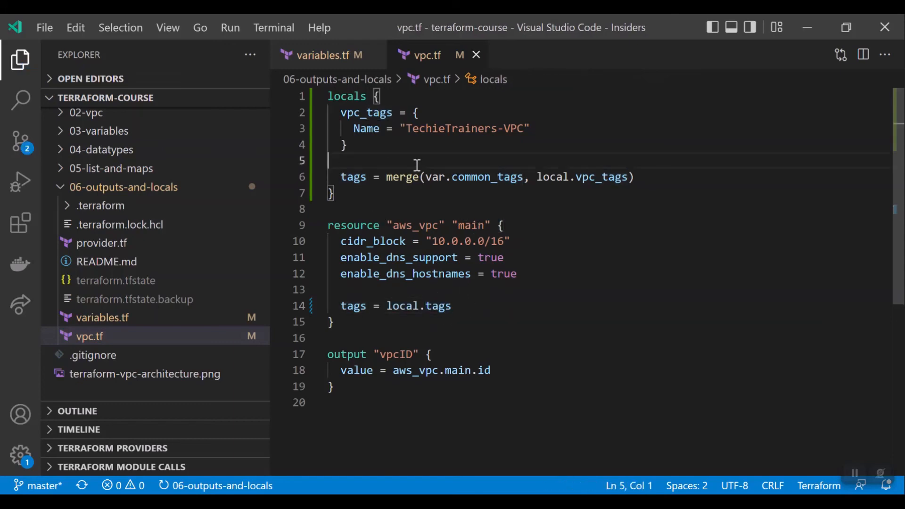
double_click(486, 177)
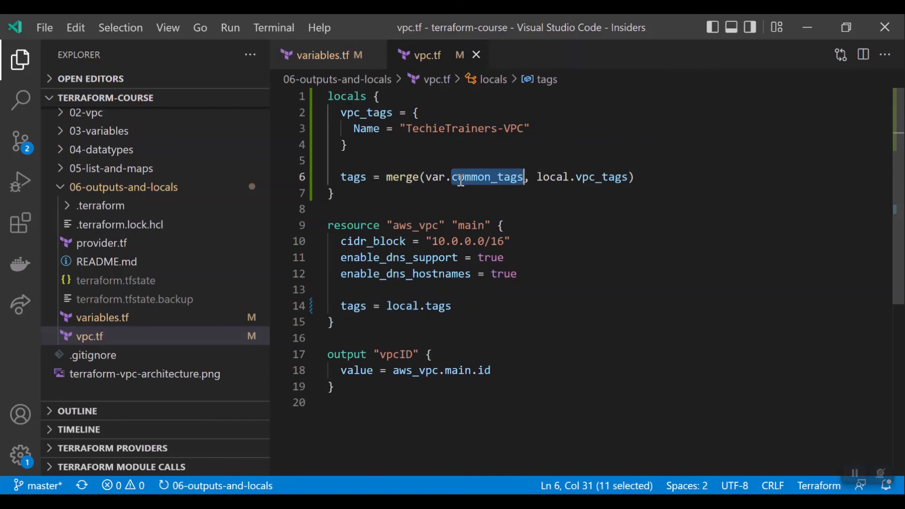
double_click(601, 178)
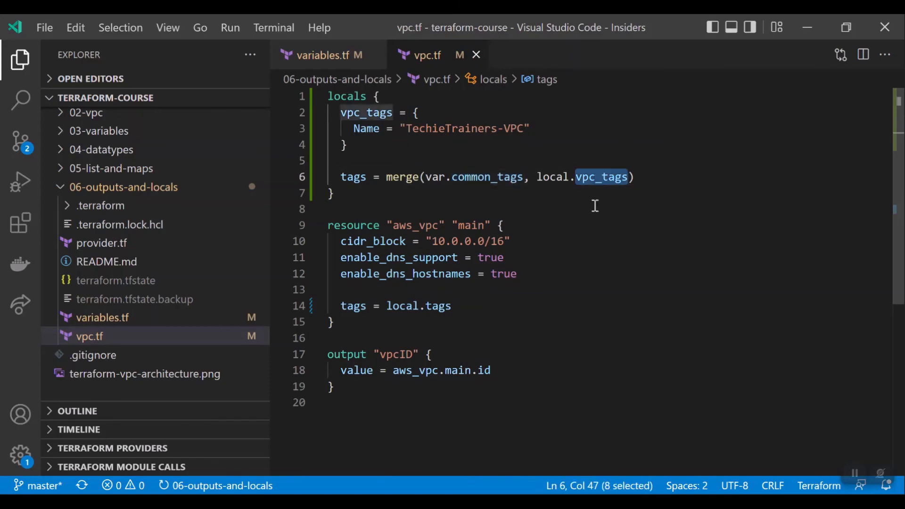
click(365, 128)
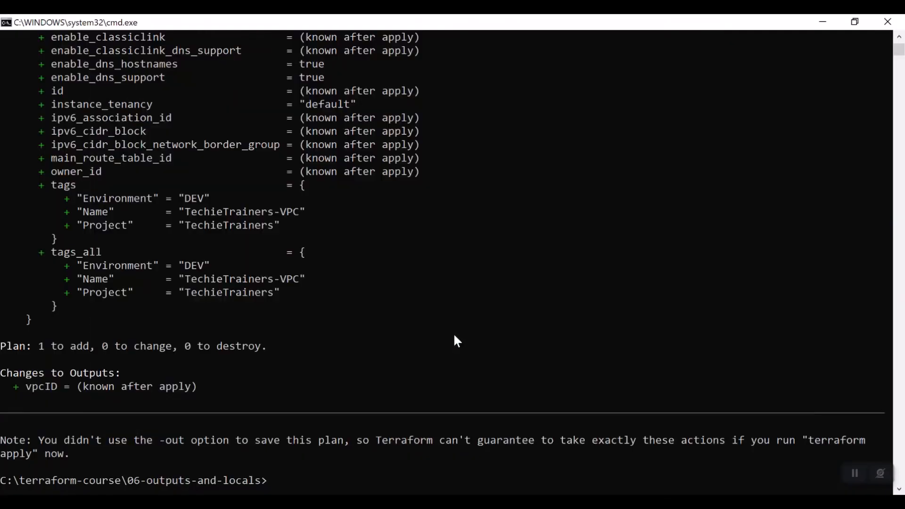
Step: Enter 'terraform plan' in Command Prompt to preview the merged VPC tags
text(terraform plan)
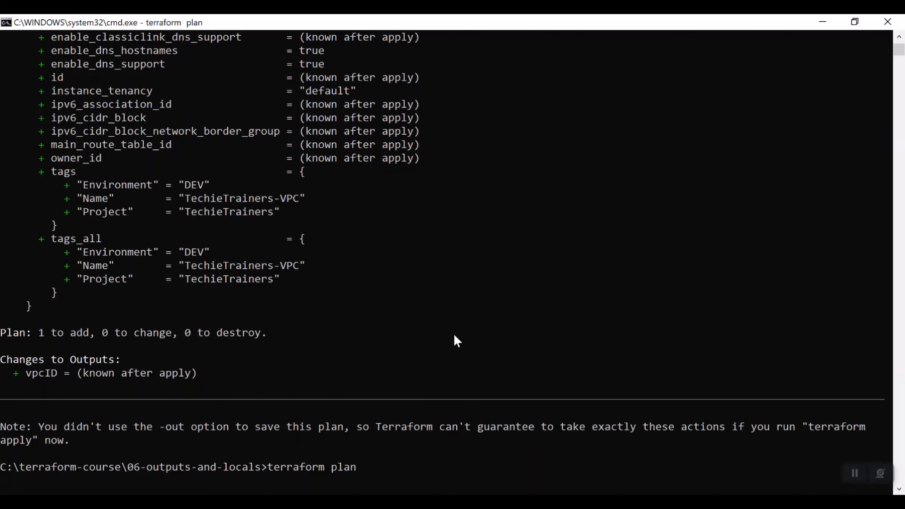
mouse_move(452, 440)
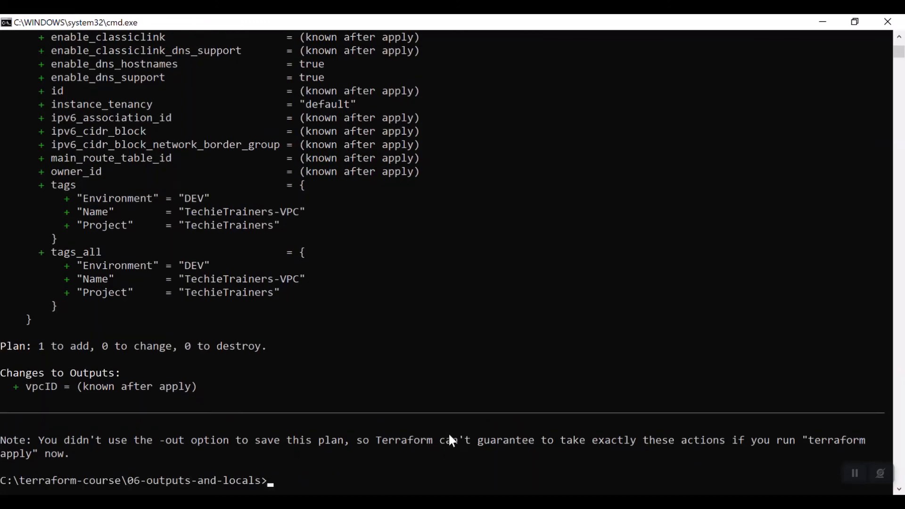
mouse_move(236, 313)
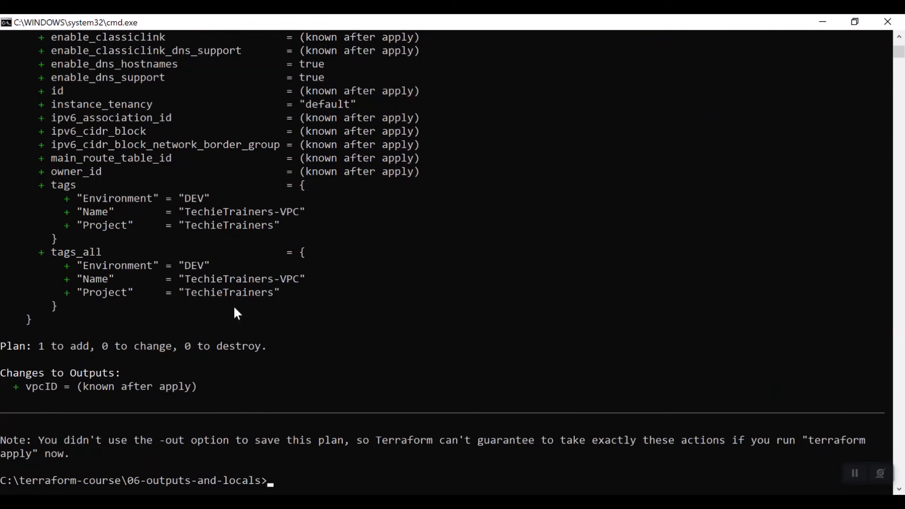
mouse_move(278, 218)
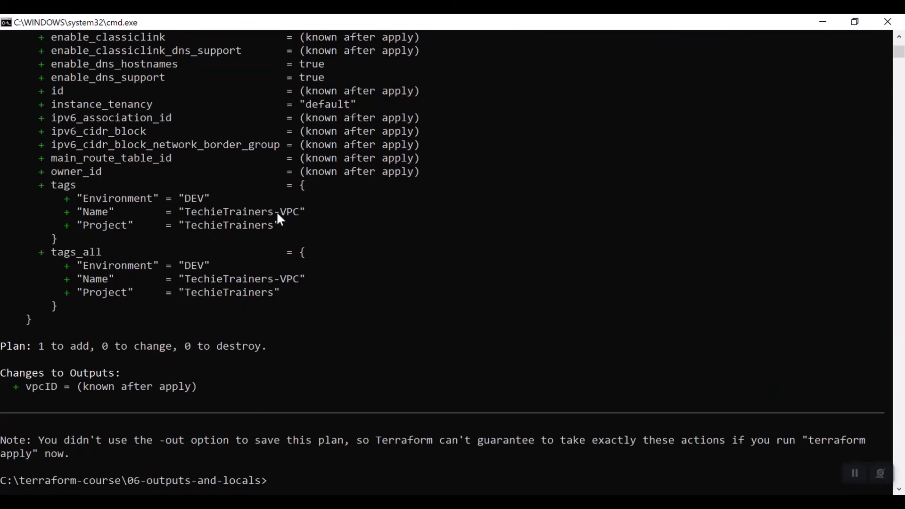
mouse_move(390, 395)
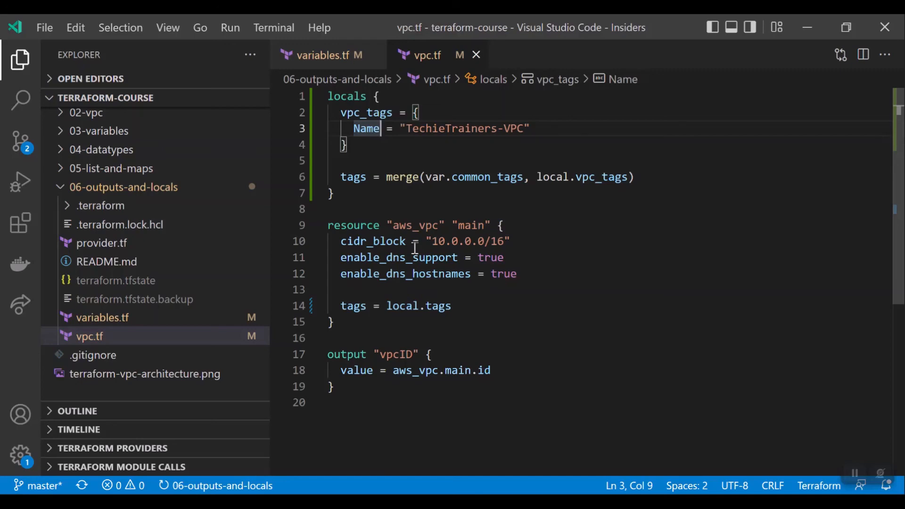
mouse_move(625, 249)
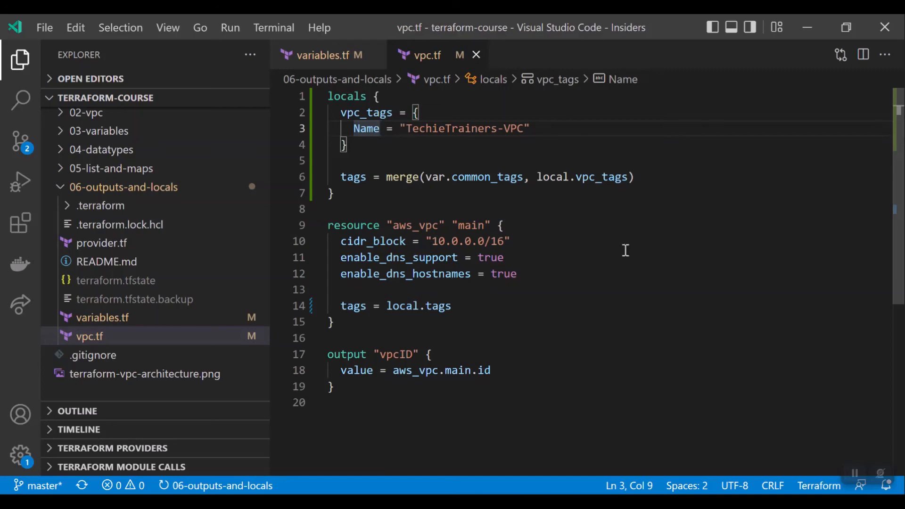